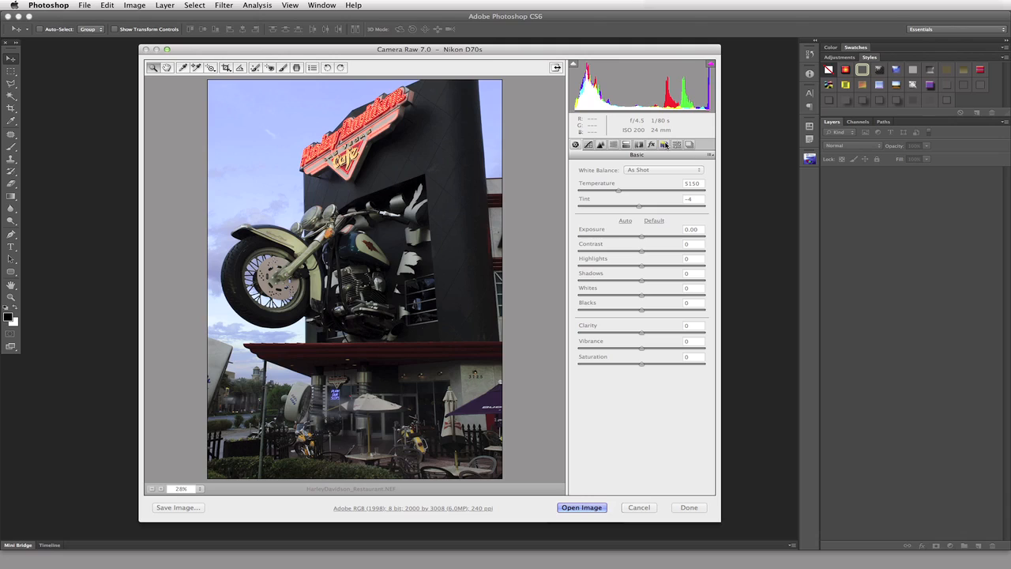
pyautogui.moveTo(664, 146)
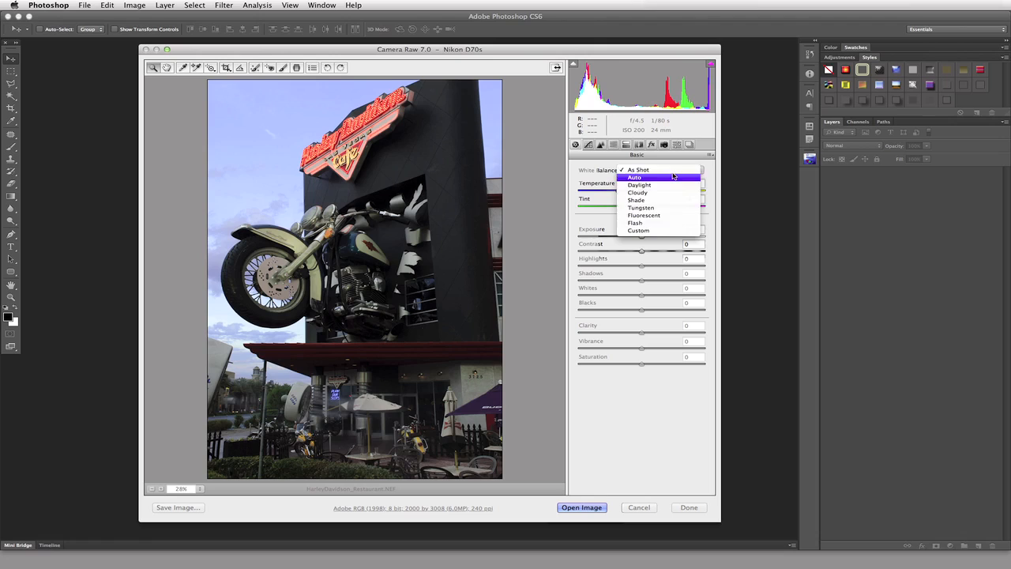
pyautogui.moveTo(642, 209)
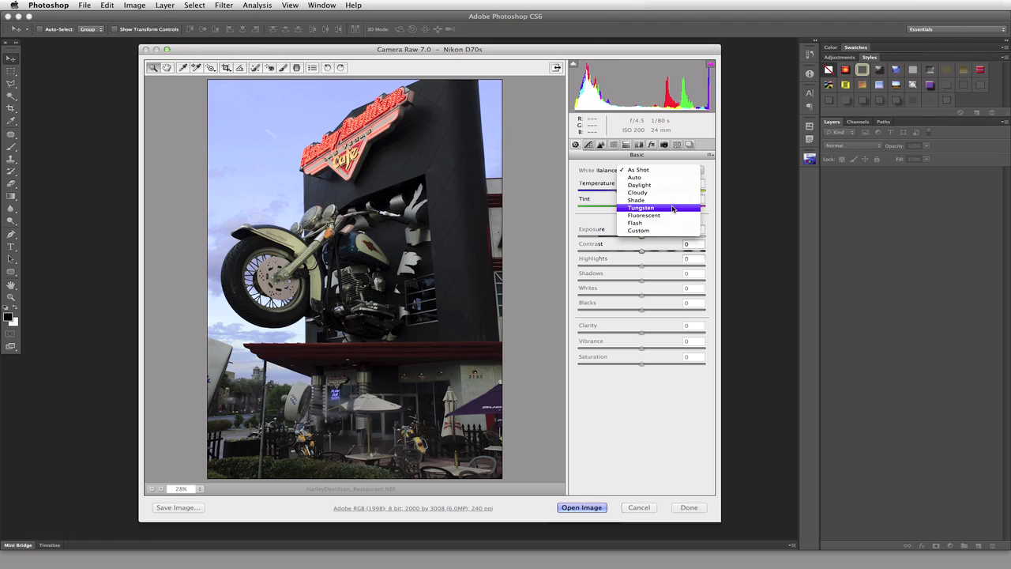
# Compare the Auto, As Shot and Daylight white balance presets on the photo
pyautogui.click(640, 171)
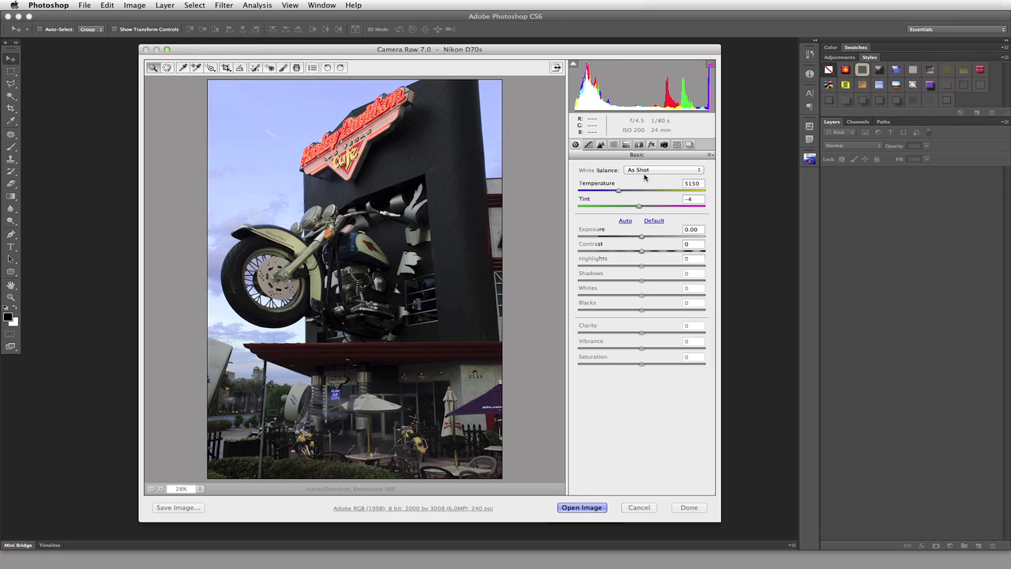
pyautogui.moveTo(664, 171)
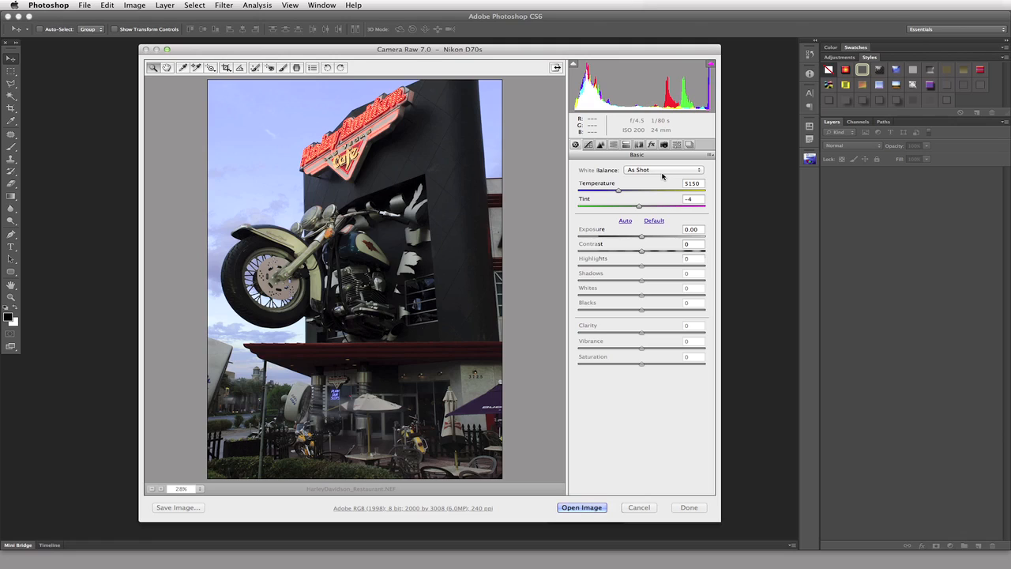
pyautogui.moveTo(319, 218)
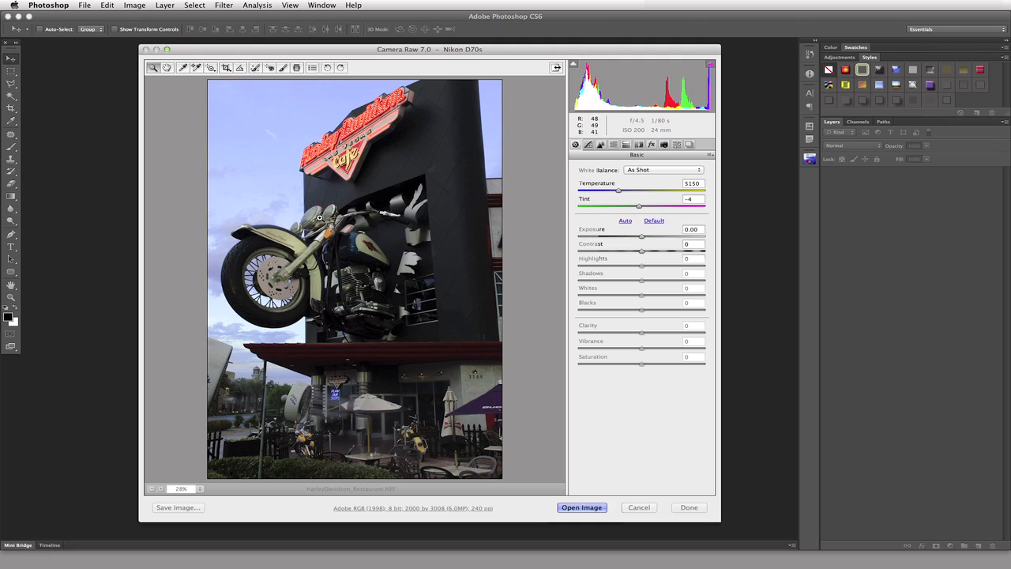
pyautogui.moveTo(696, 174)
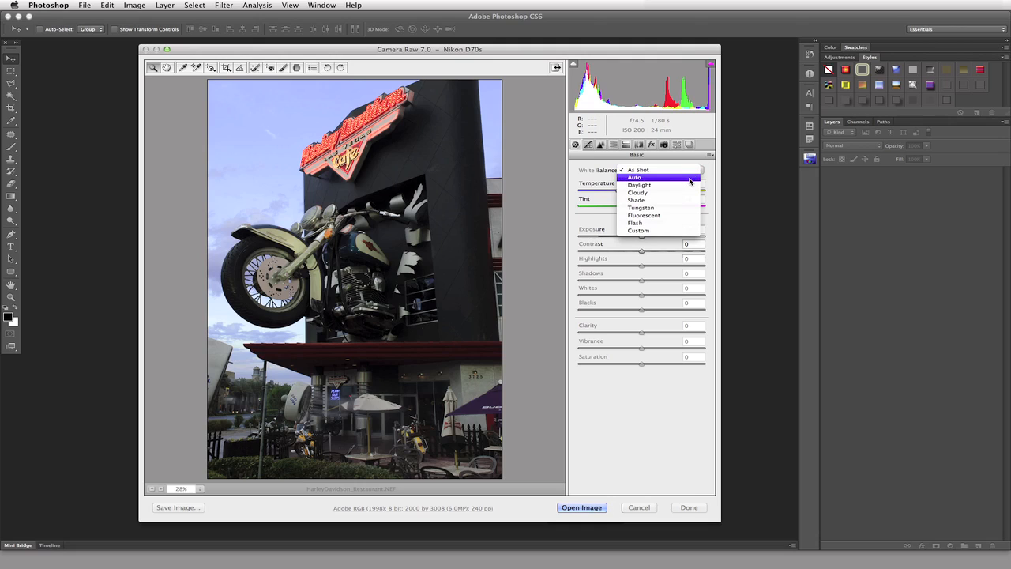
pyautogui.click(636, 177)
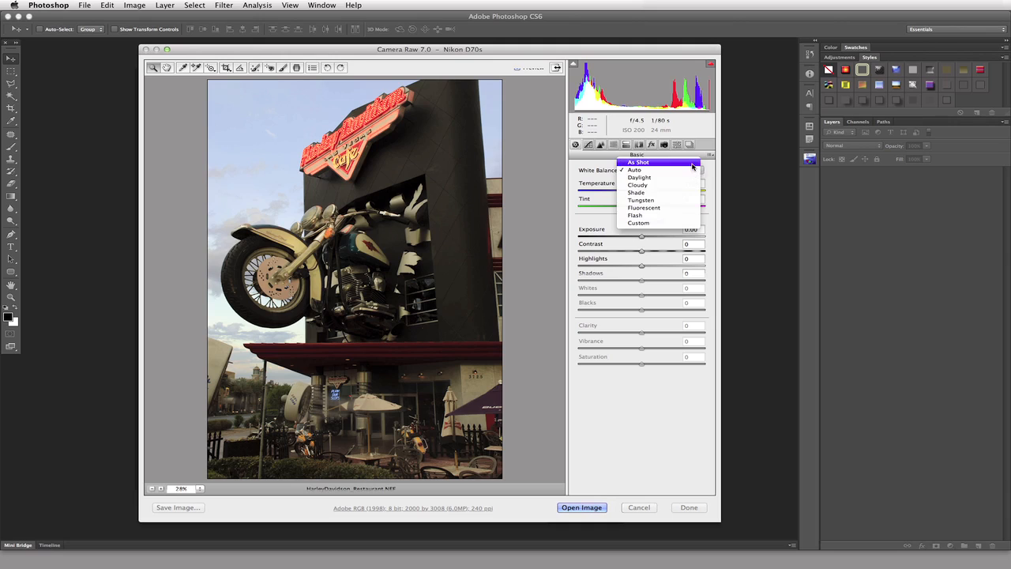
pyautogui.click(638, 161)
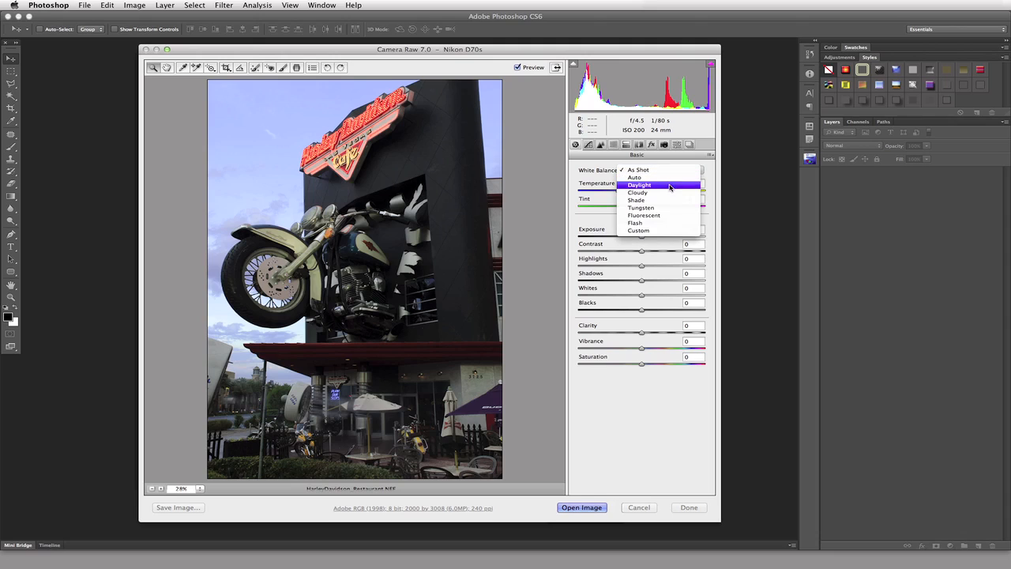
pyautogui.click(639, 183)
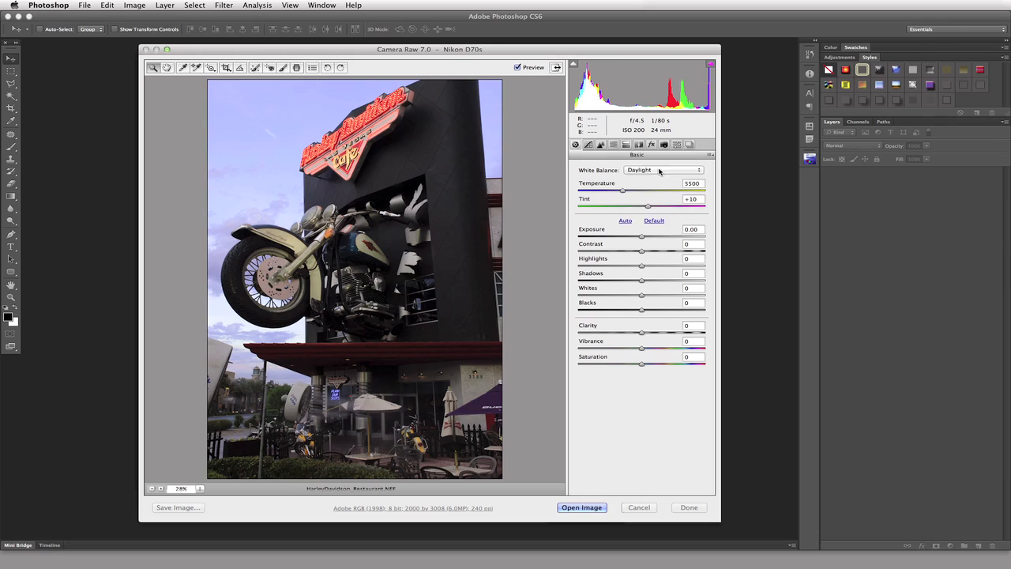
pyautogui.click(664, 171)
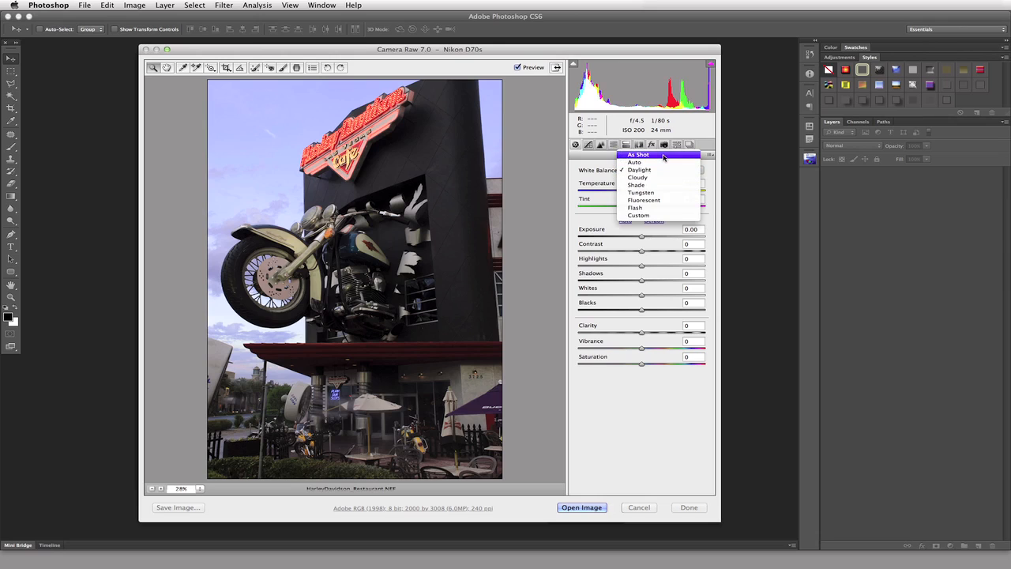
pyautogui.click(638, 155)
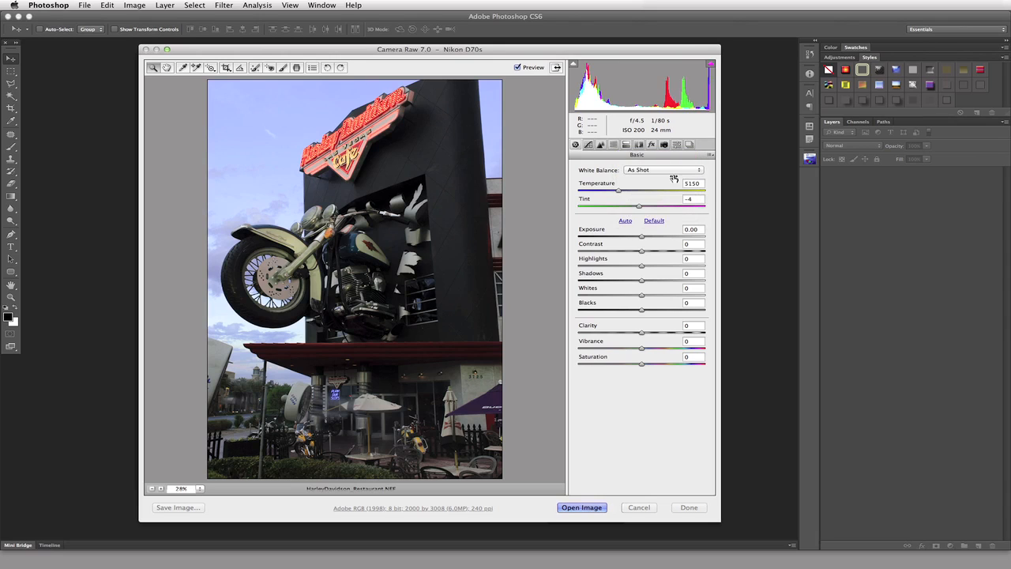
pyautogui.click(664, 171)
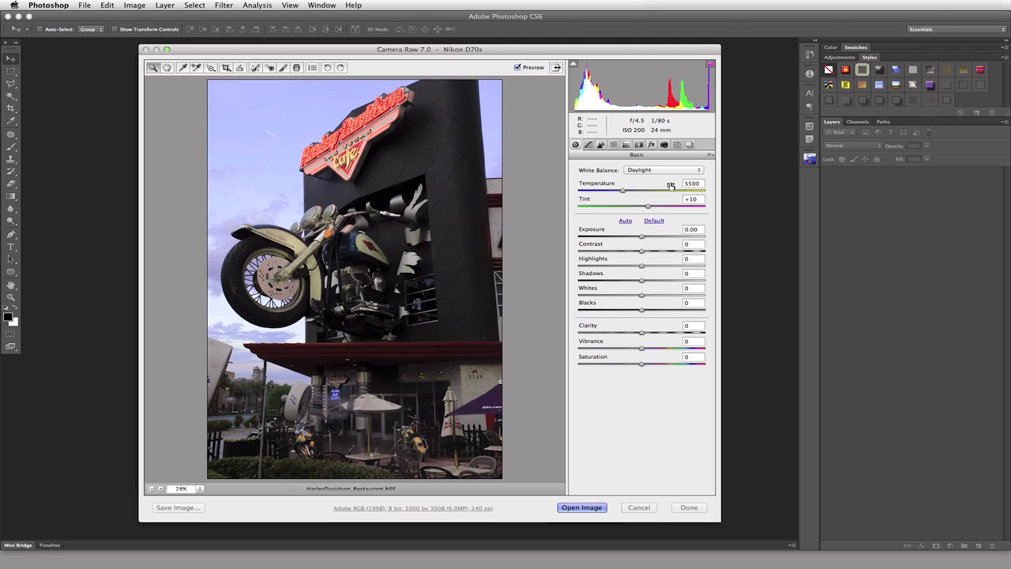
# Try the Cloudy preset, then warm the photo with the Shade preset
pyautogui.click(662, 170)
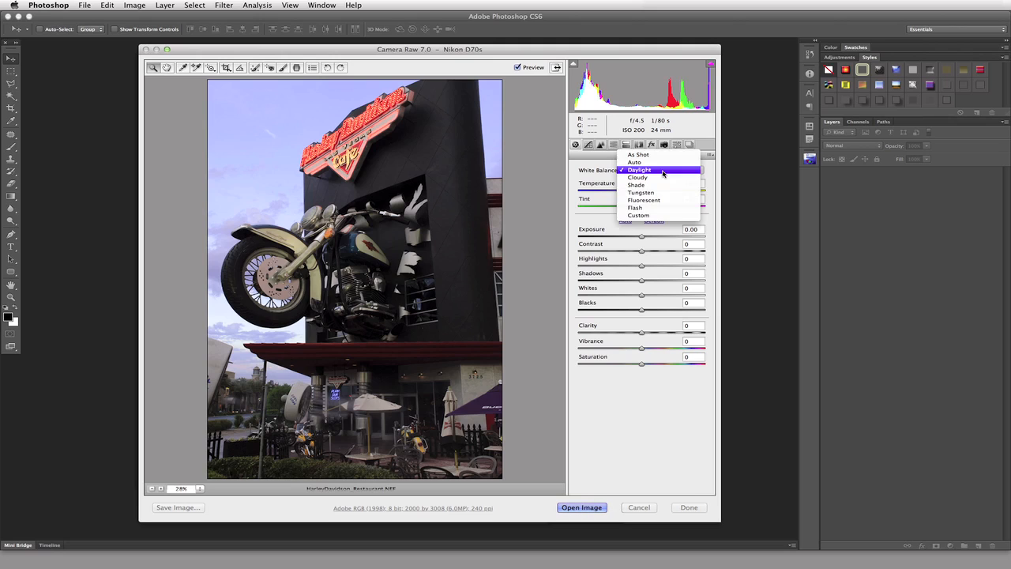
pyautogui.click(639, 177)
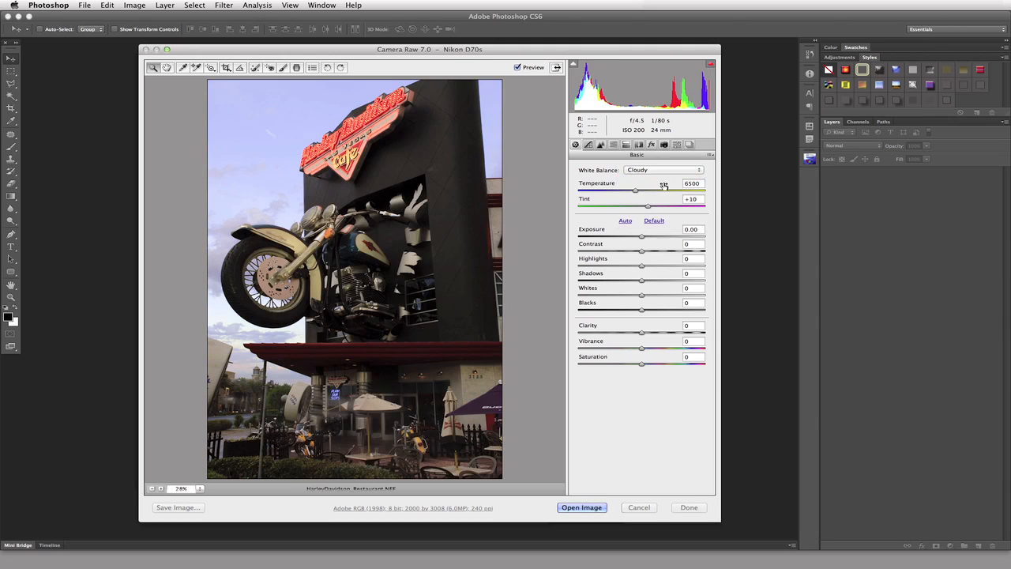
pyautogui.click(664, 171)
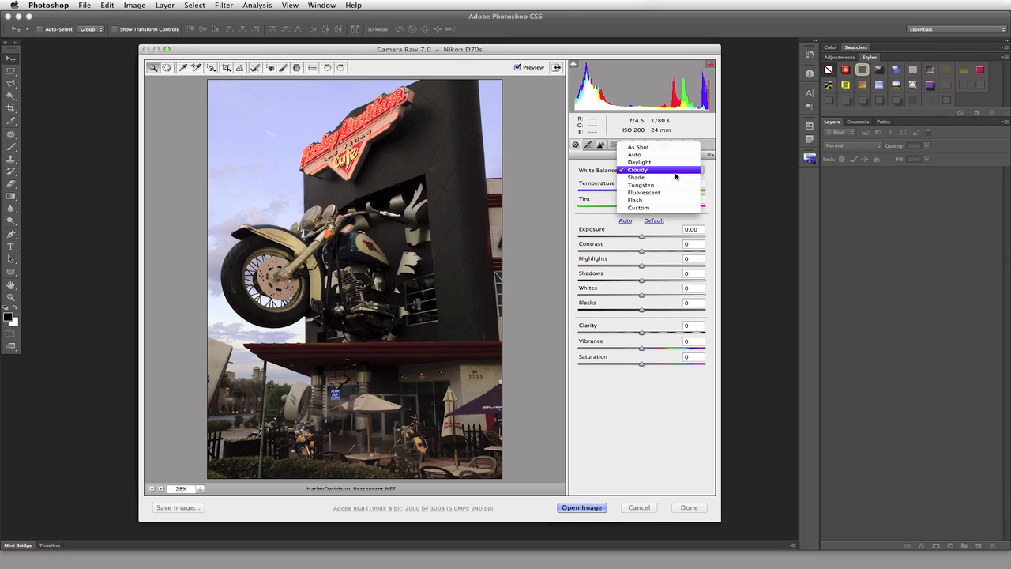
pyautogui.click(635, 177)
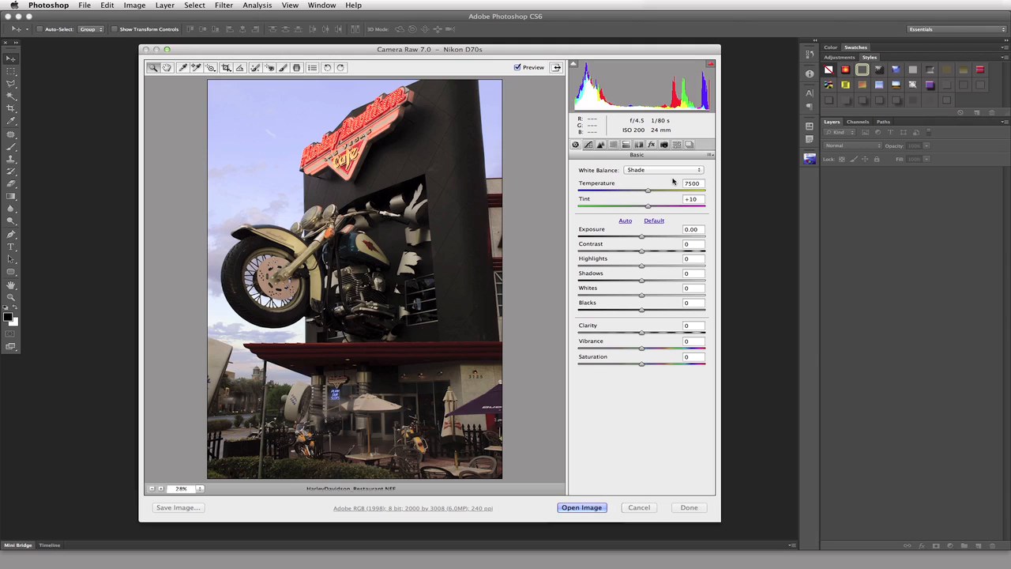
pyautogui.click(664, 170)
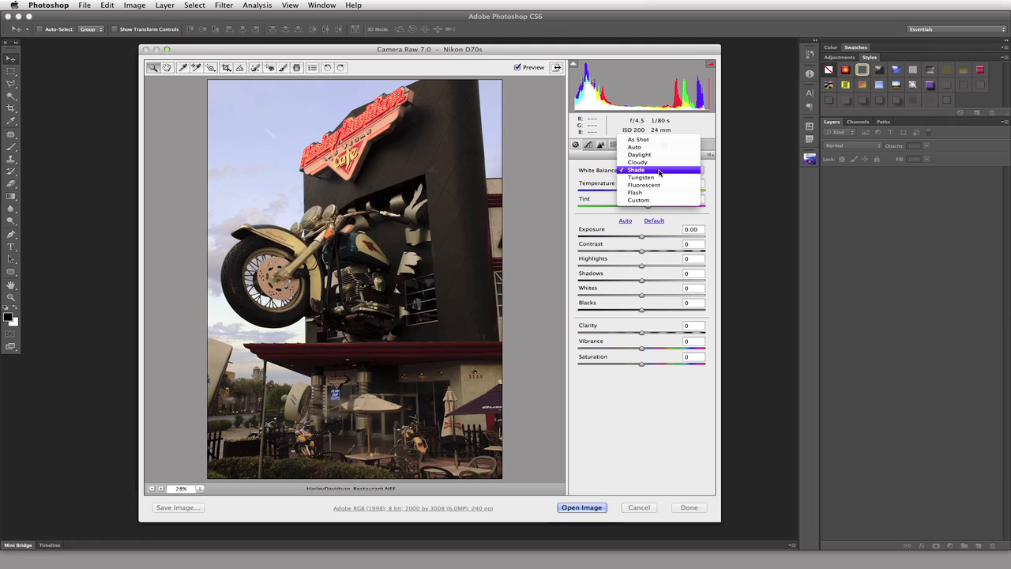
pyautogui.moveTo(661, 147)
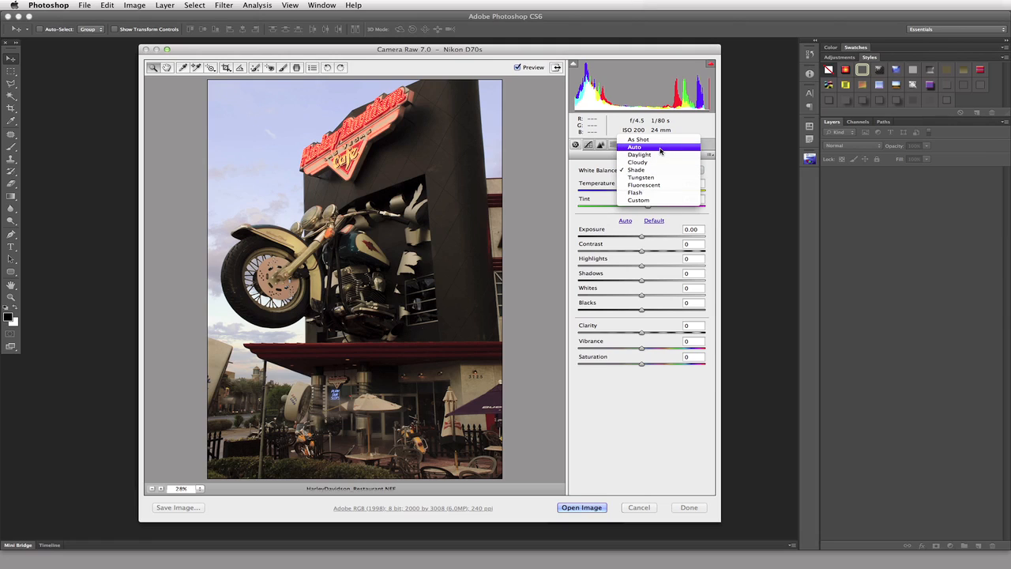
pyautogui.moveTo(656, 171)
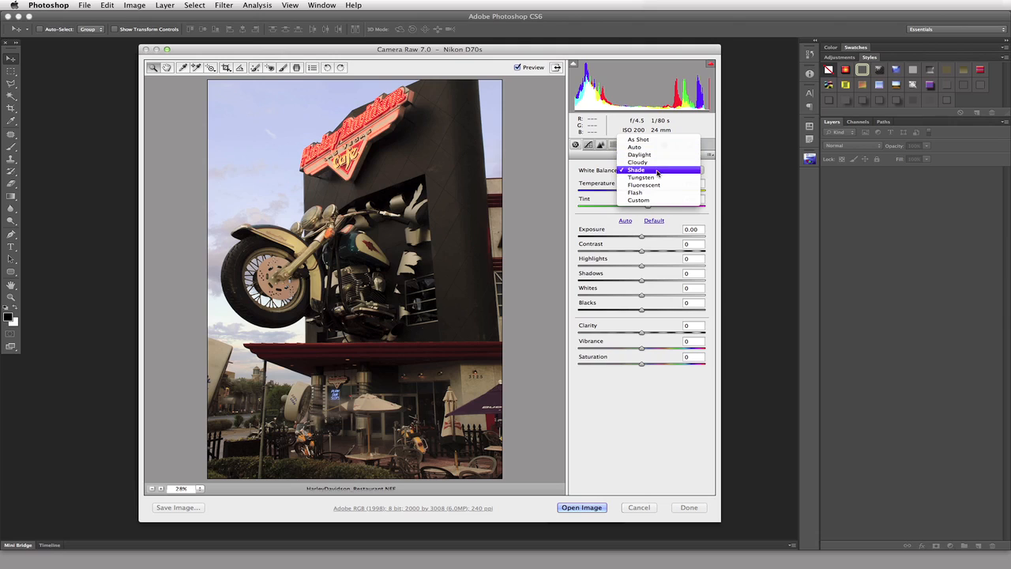
# Try the Tungsten and Fluorescent presets, then apply the Flash white balance
pyautogui.click(642, 177)
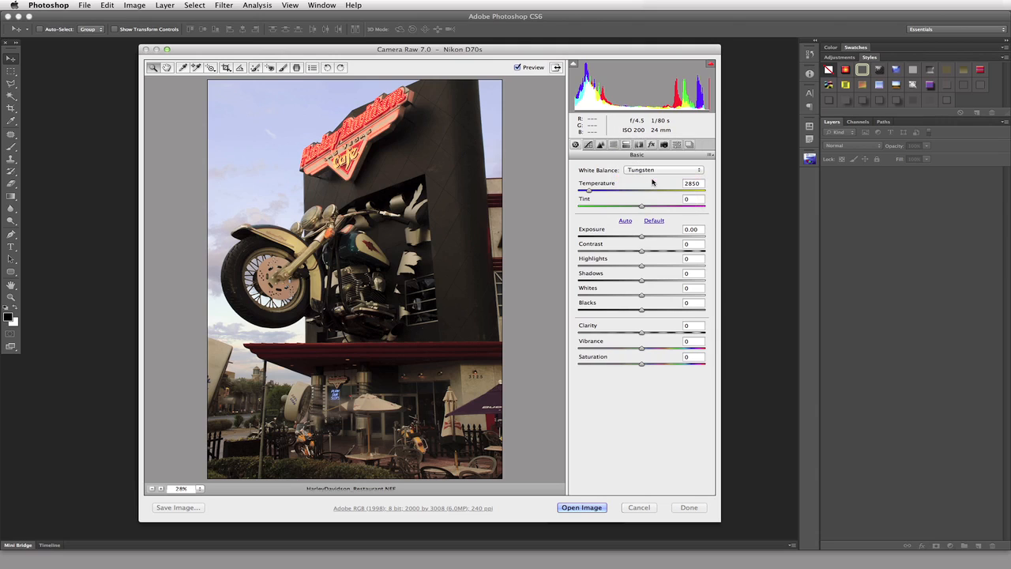
pyautogui.click(662, 170)
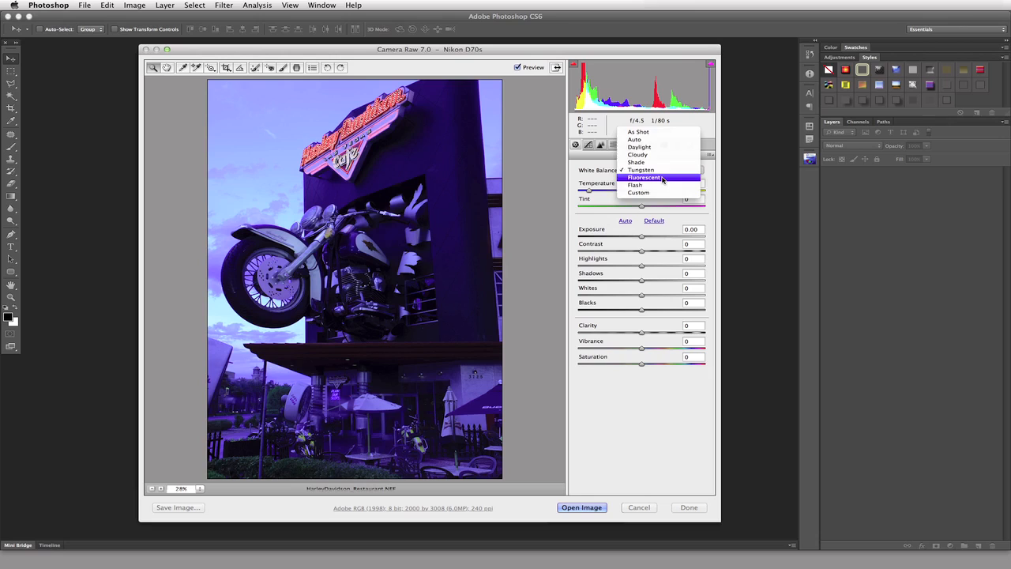
pyautogui.click(644, 177)
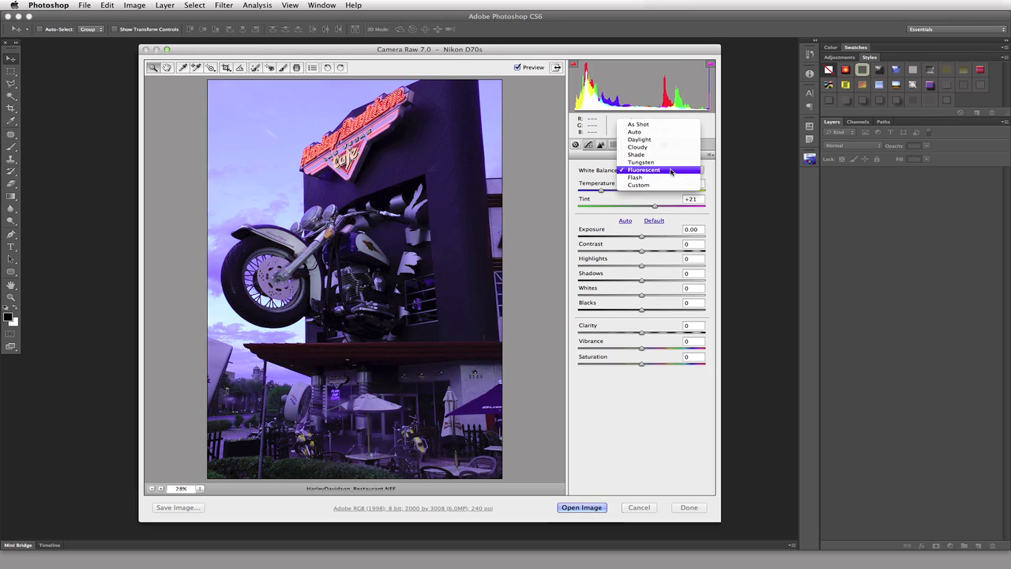
pyautogui.moveTo(661, 177)
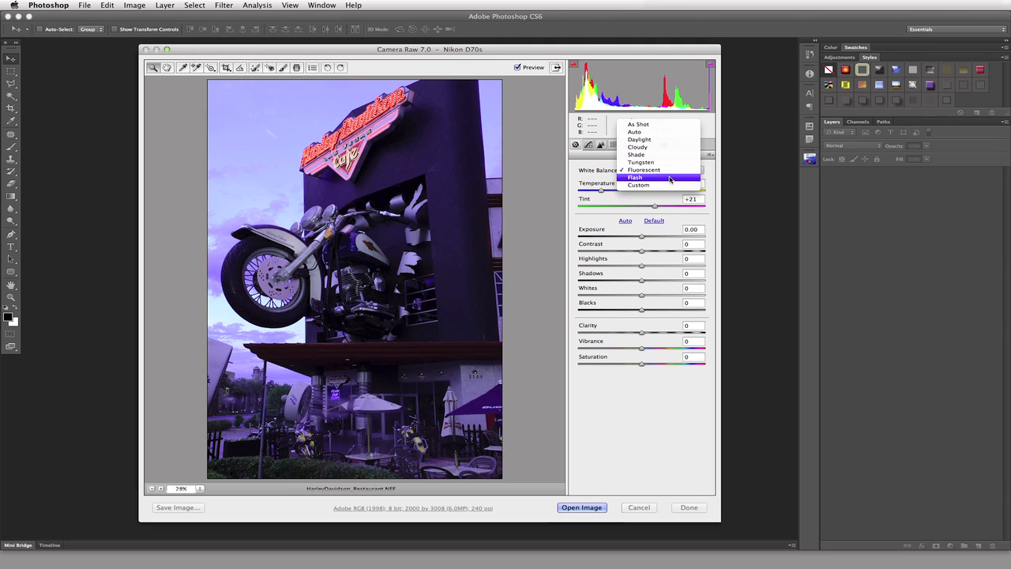
pyautogui.moveTo(640, 139)
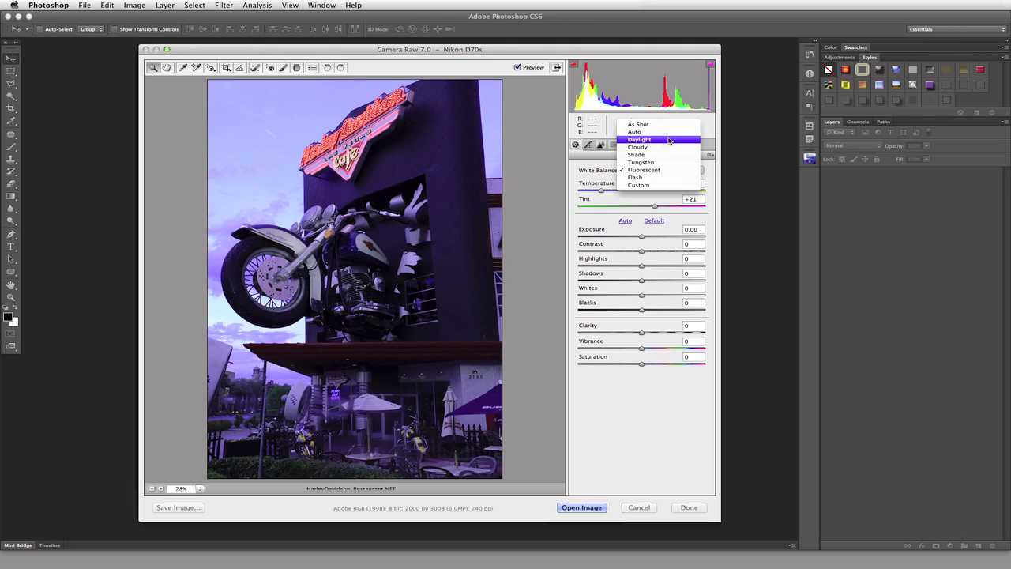
pyautogui.moveTo(667, 177)
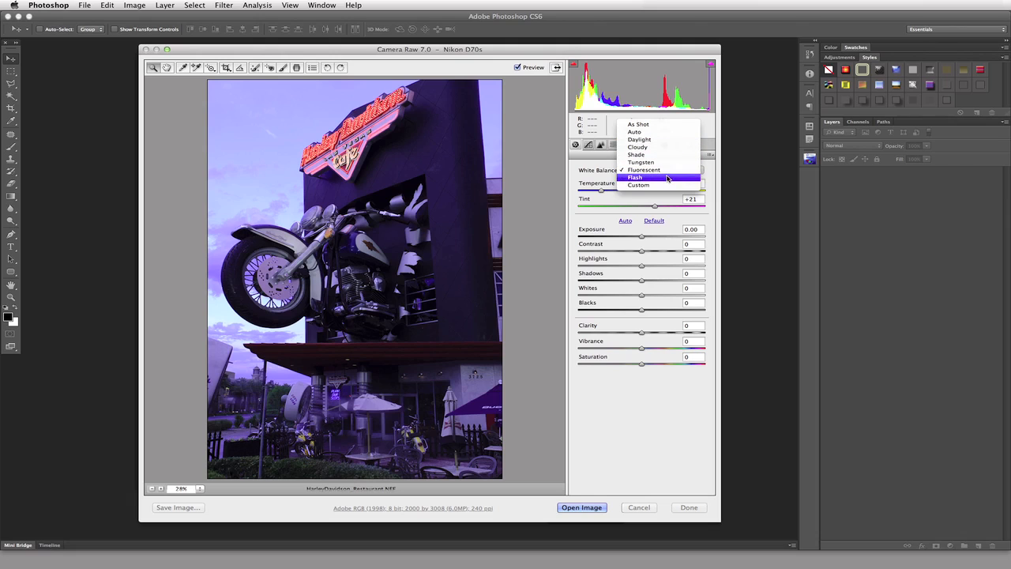
pyautogui.click(635, 177)
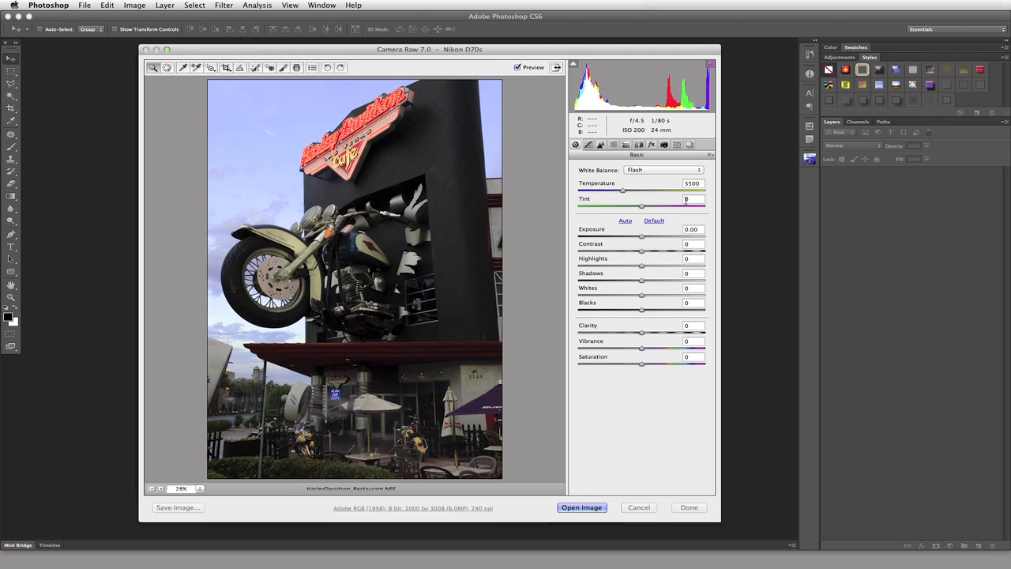
# Browse the white balance presets and keep a Custom setting
pyautogui.click(664, 171)
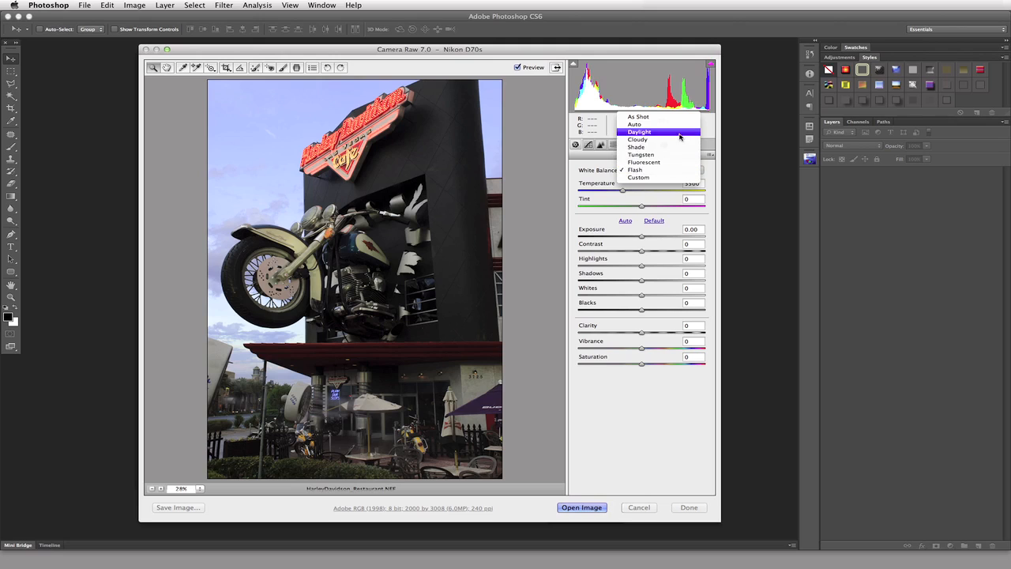
pyautogui.click(638, 132)
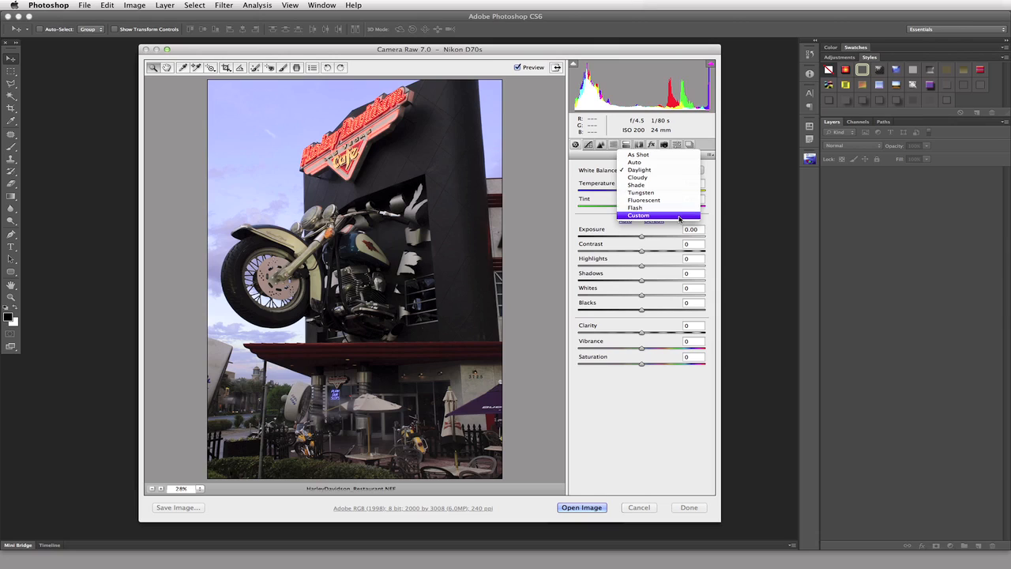
pyautogui.click(640, 171)
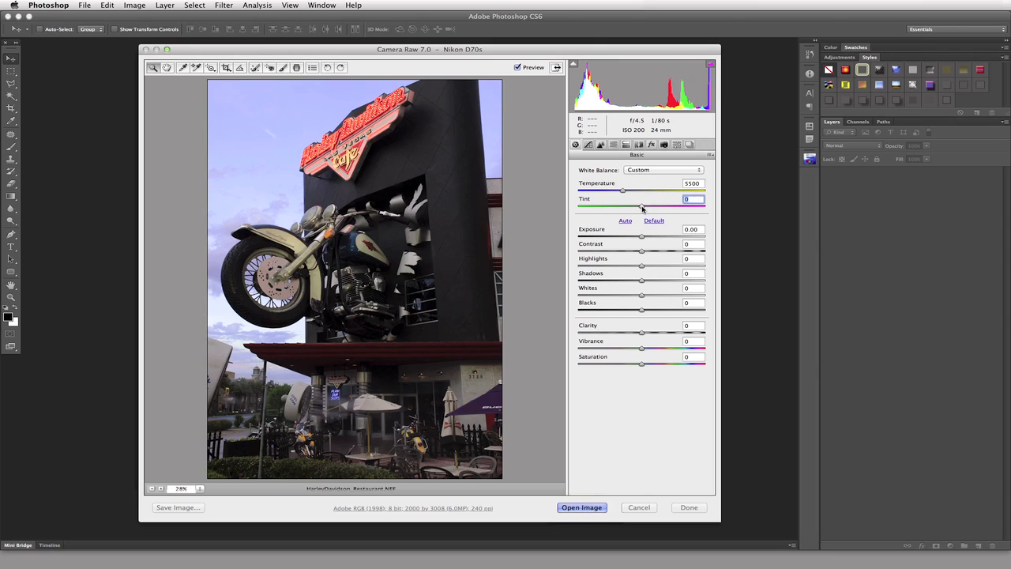
pyautogui.click(663, 170)
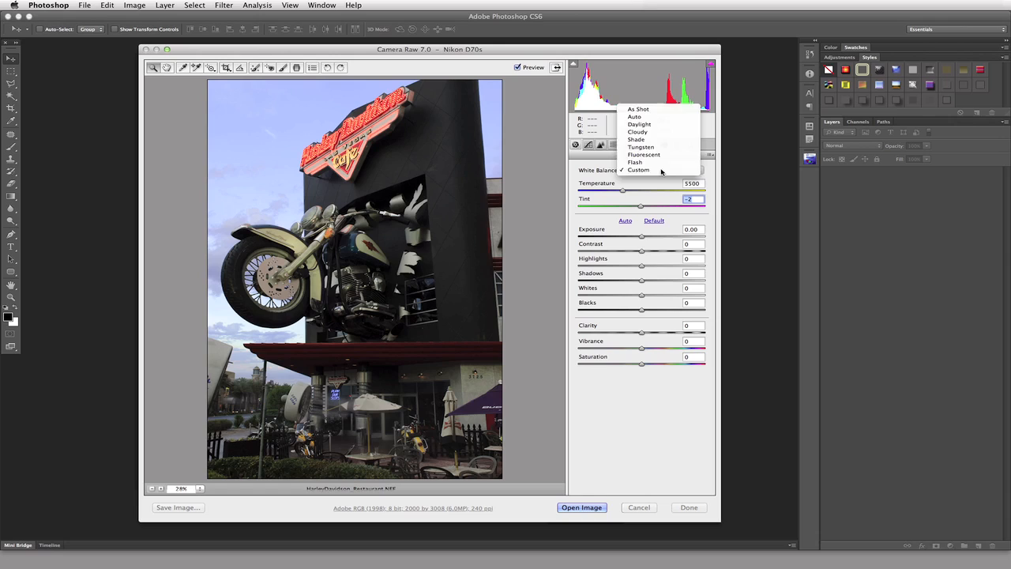
pyautogui.click(662, 170)
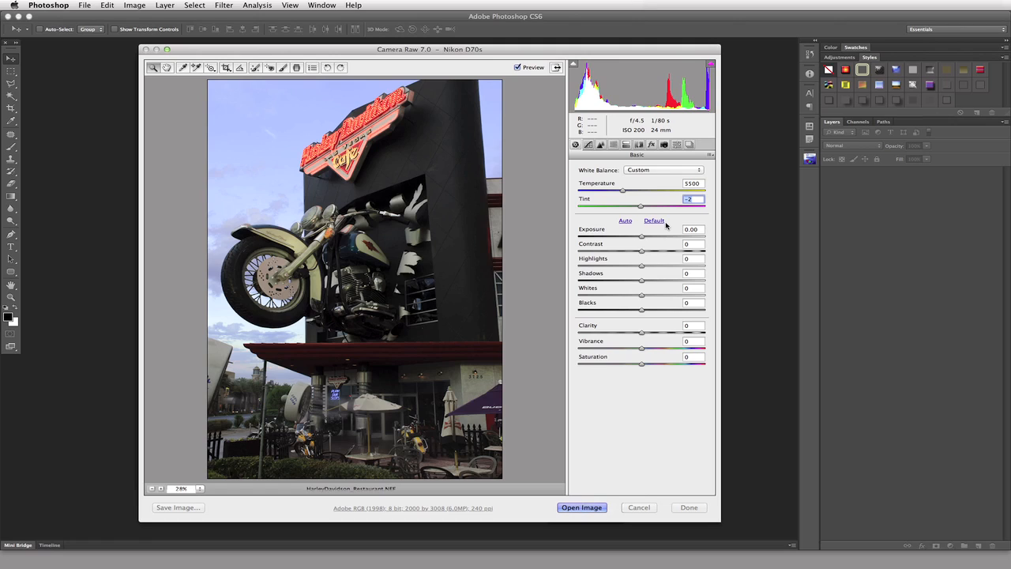
pyautogui.click(663, 171)
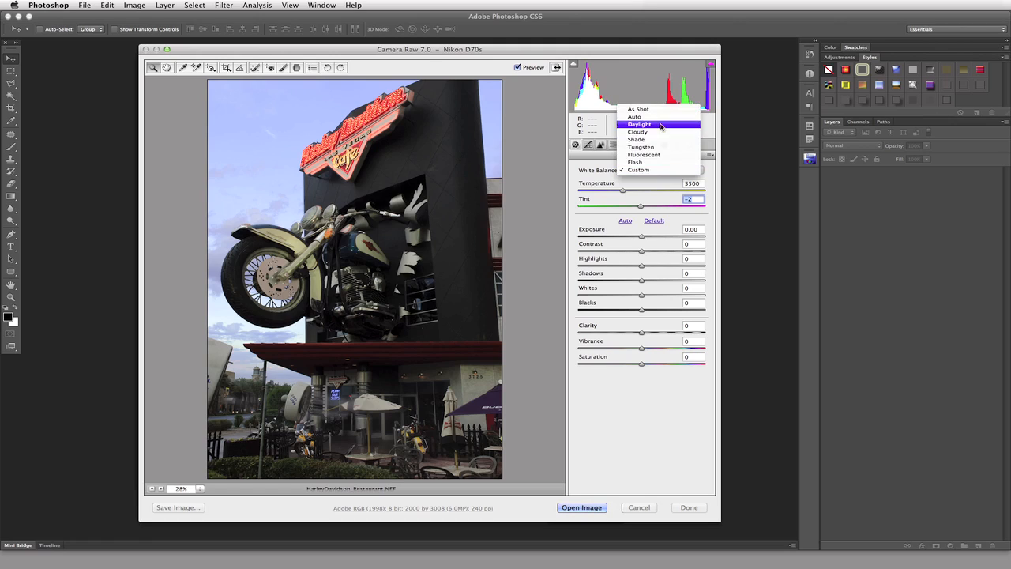
pyautogui.click(638, 109)
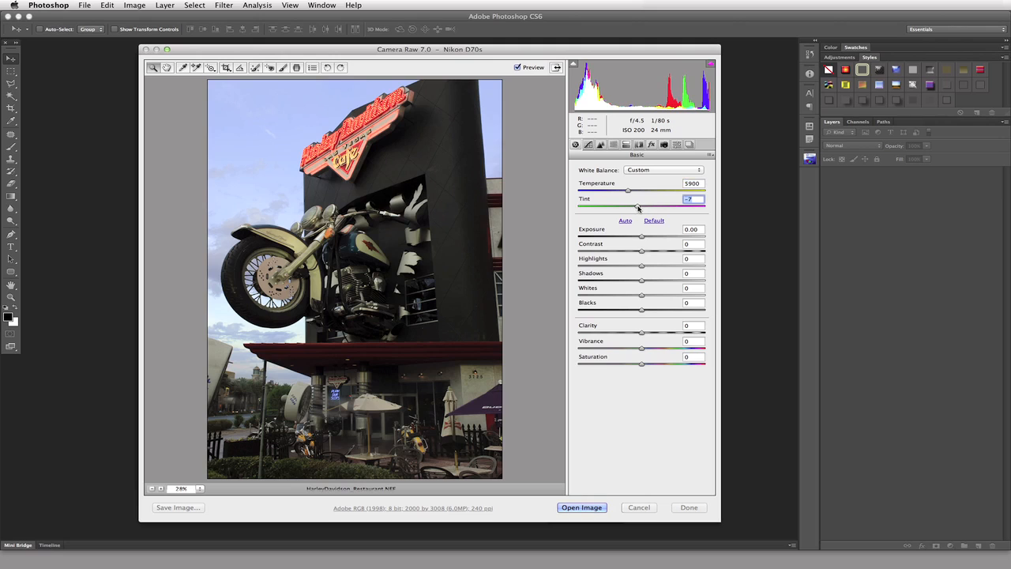
# Shift the photo's tint to a custom value with the Tint slider
pyautogui.moveTo(626, 205); pyautogui.dragTo(640, 206)
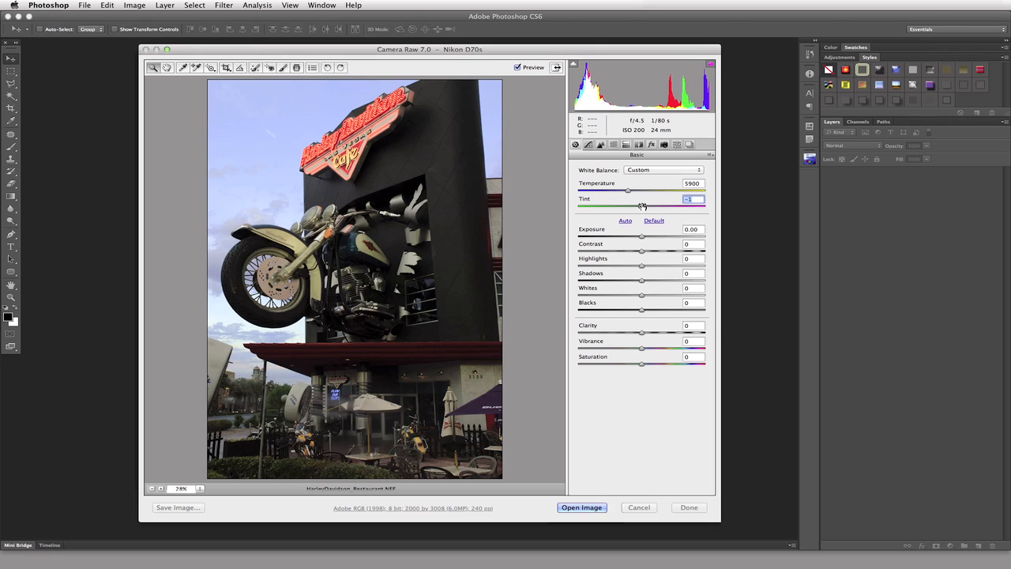
pyautogui.click(663, 169)
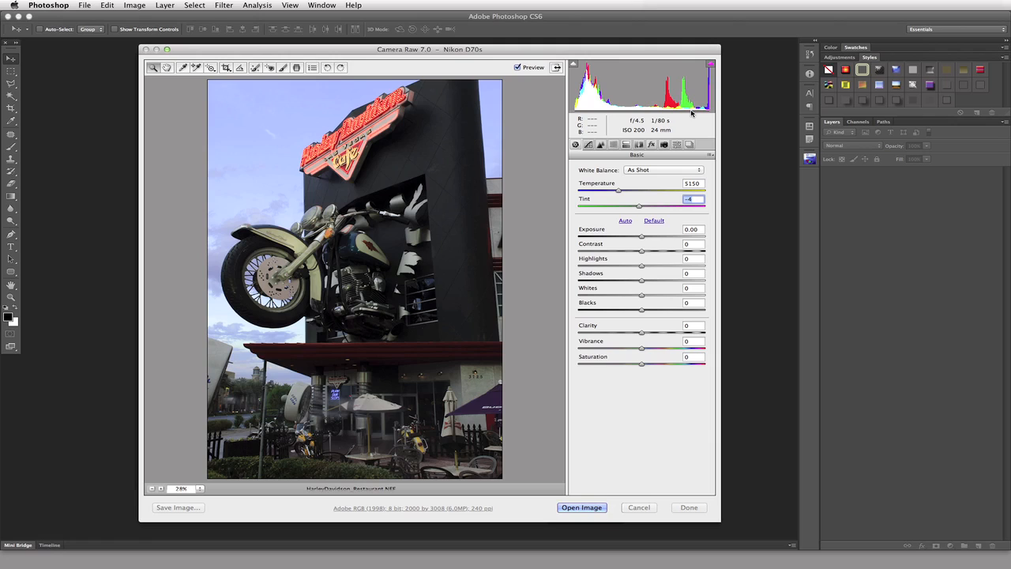
pyautogui.moveTo(488, 140)
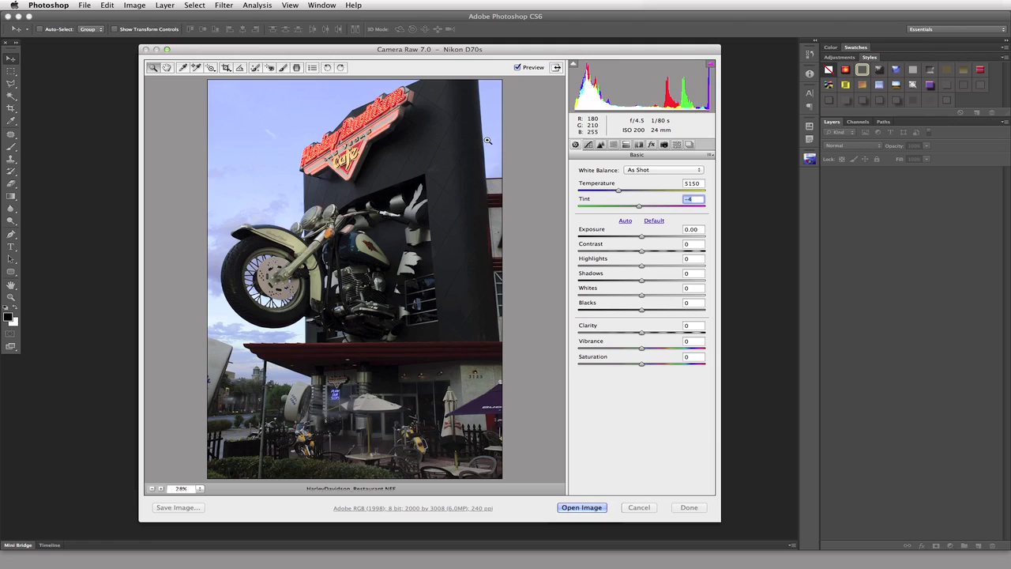
pyautogui.moveTo(464, 261)
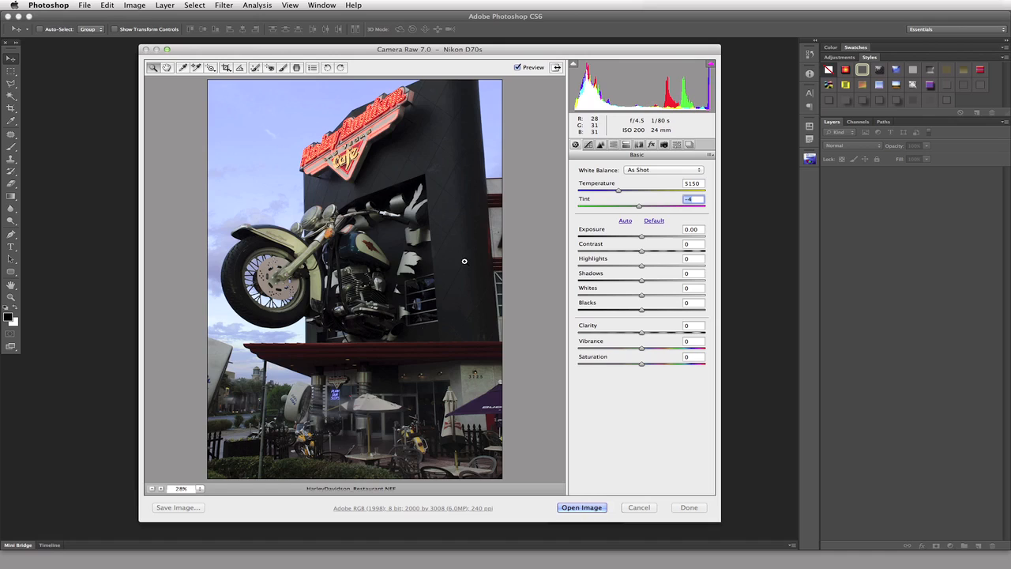
pyautogui.moveTo(496, 183)
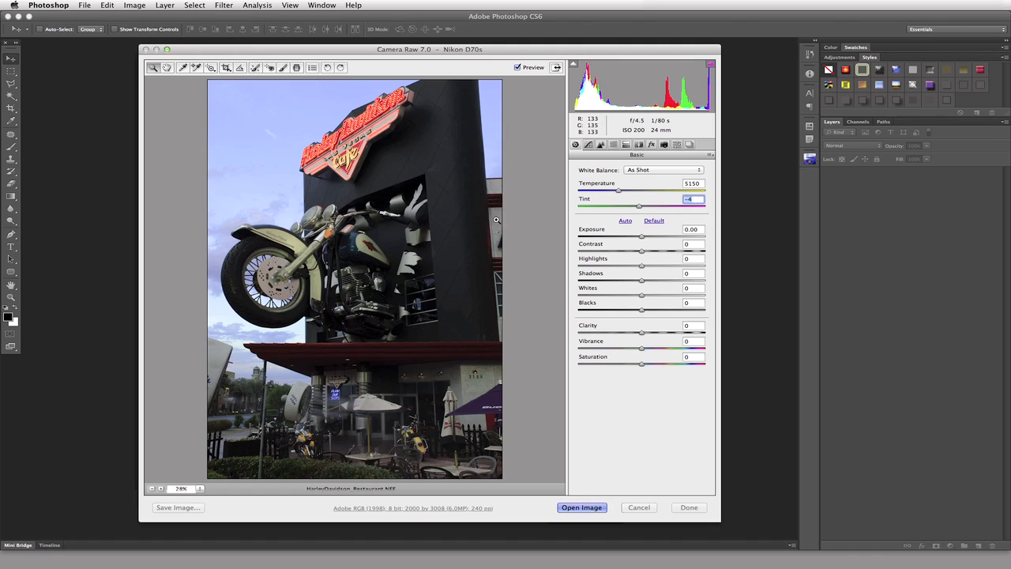
pyautogui.moveTo(525, 155)
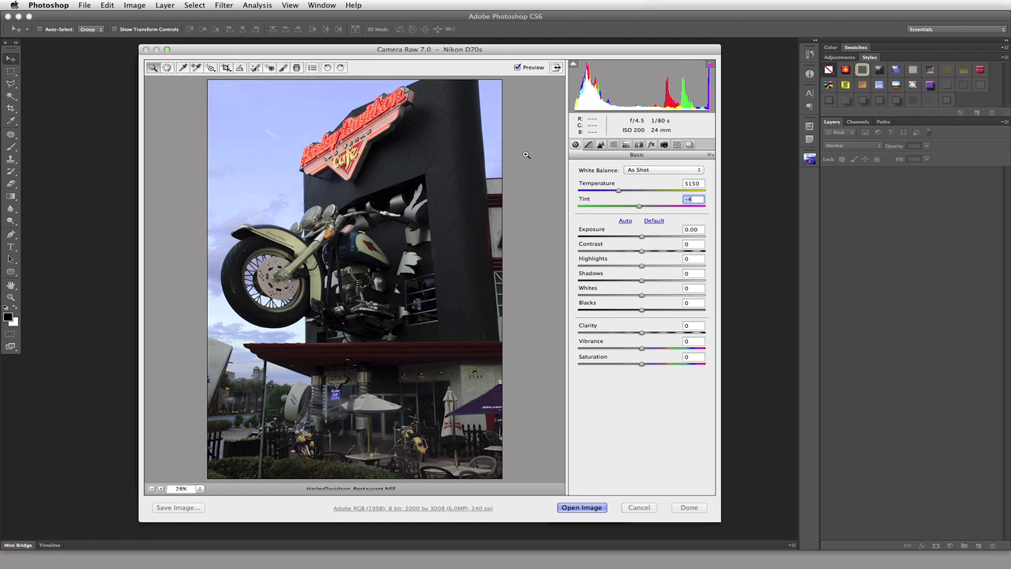
pyautogui.moveTo(496, 228)
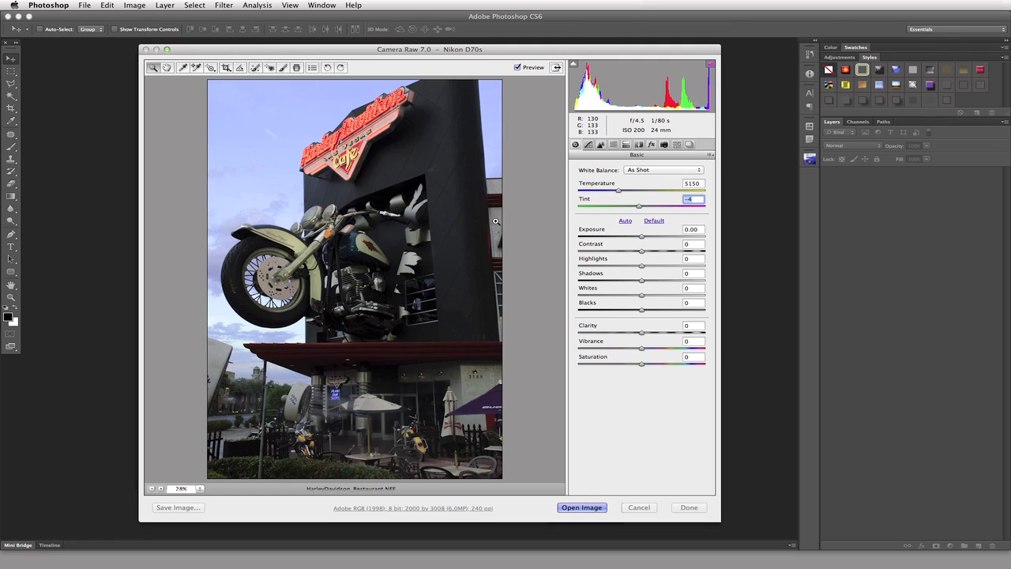
pyautogui.moveTo(477, 395)
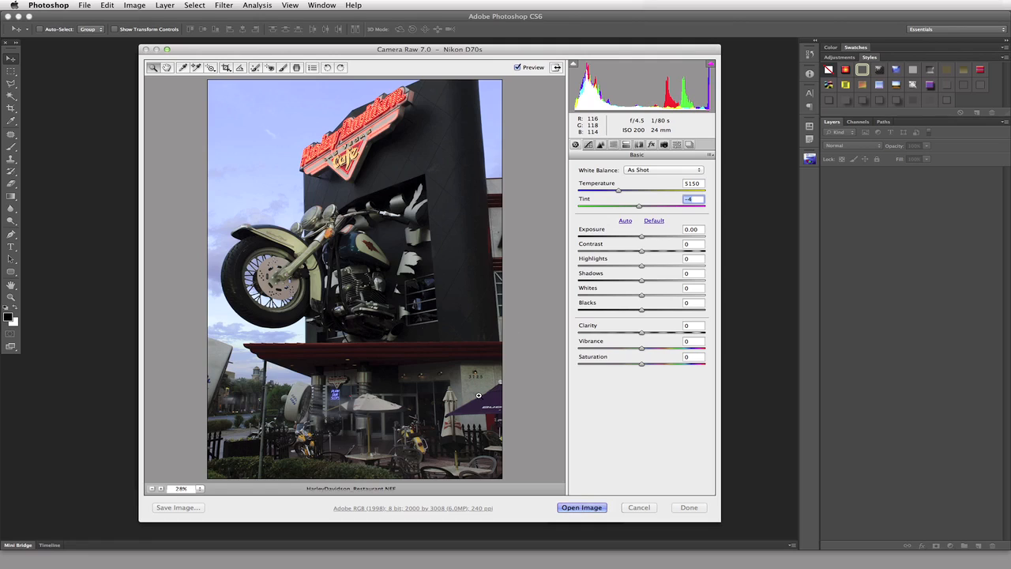
pyautogui.moveTo(221, 363)
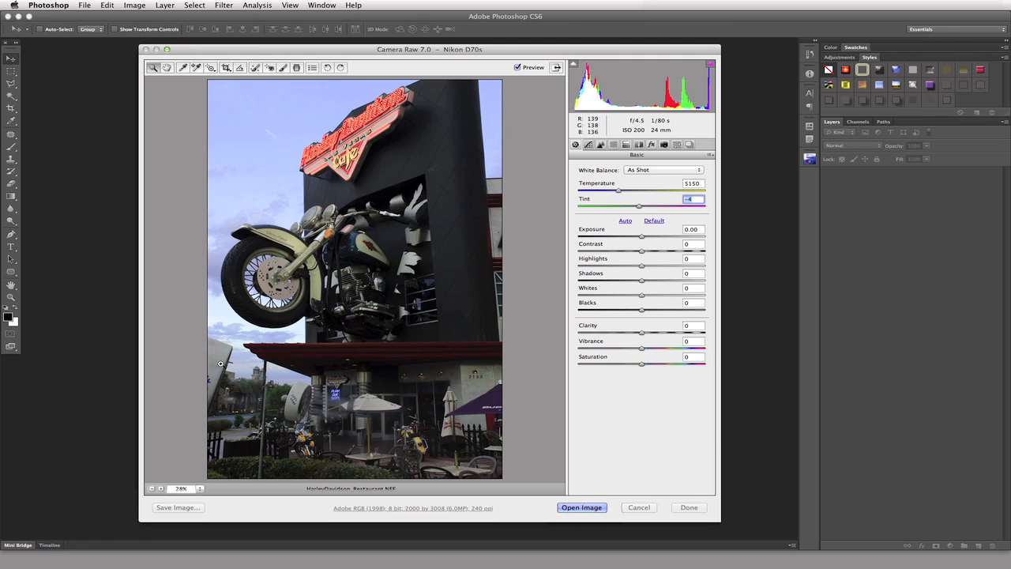
pyautogui.moveTo(212, 53)
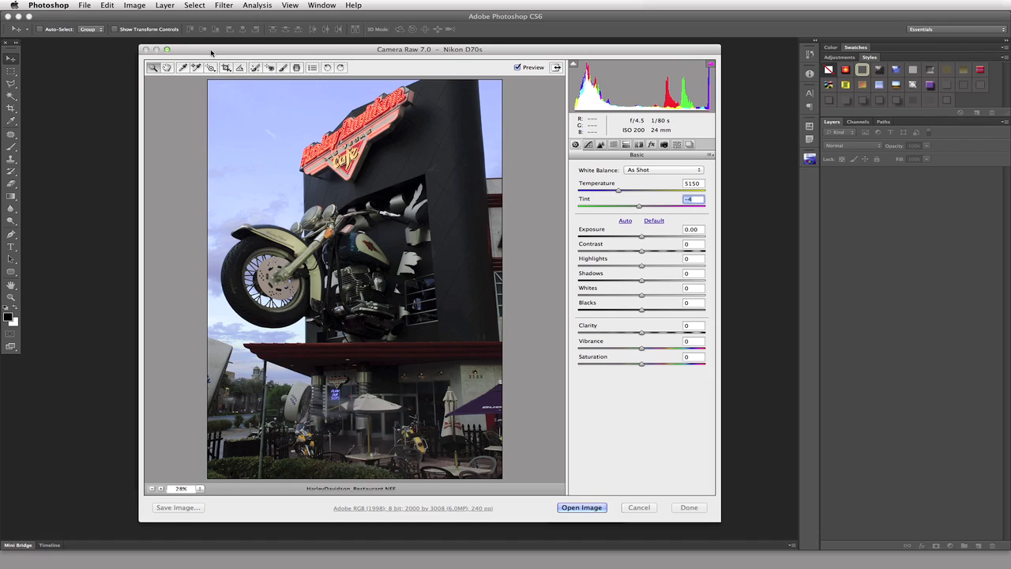
pyautogui.moveTo(183, 67)
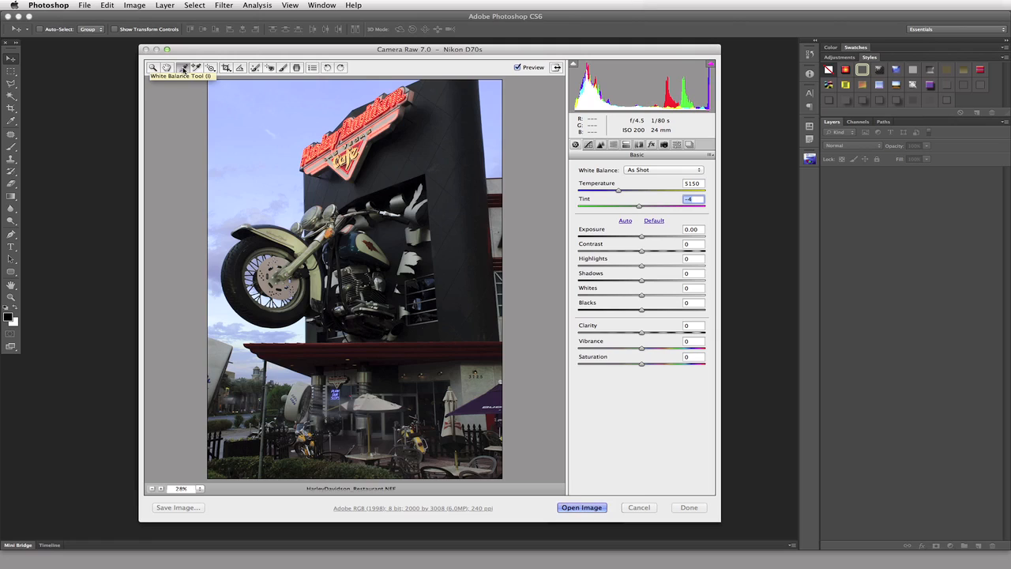
pyautogui.moveTo(600, 180)
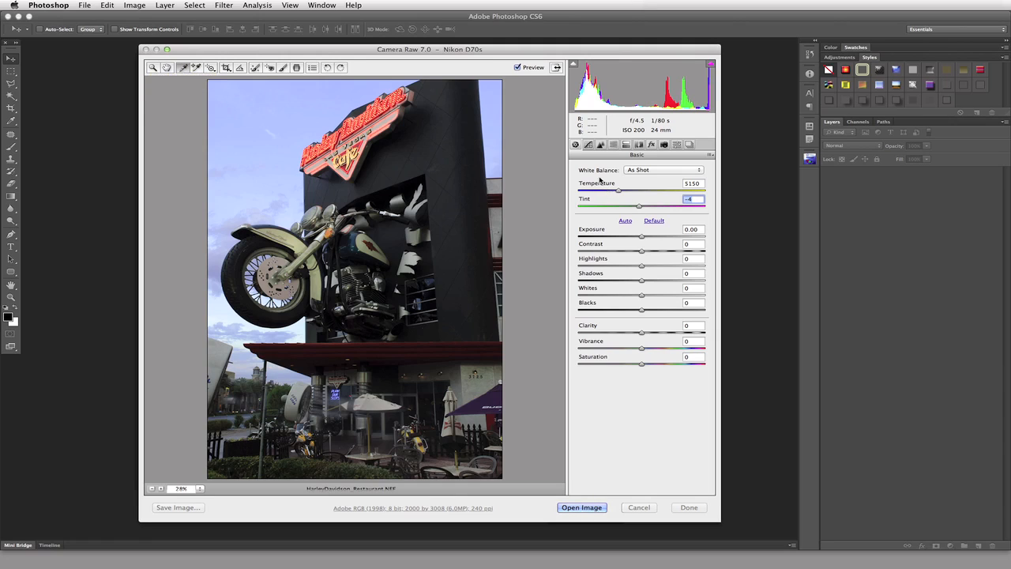
pyautogui.moveTo(350, 110)
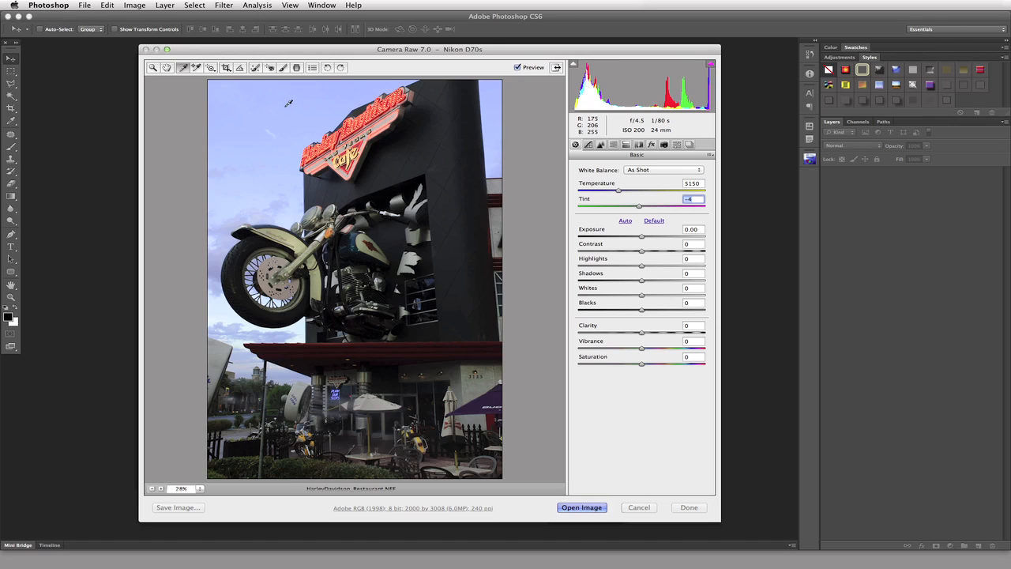
pyautogui.moveTo(598, 144)
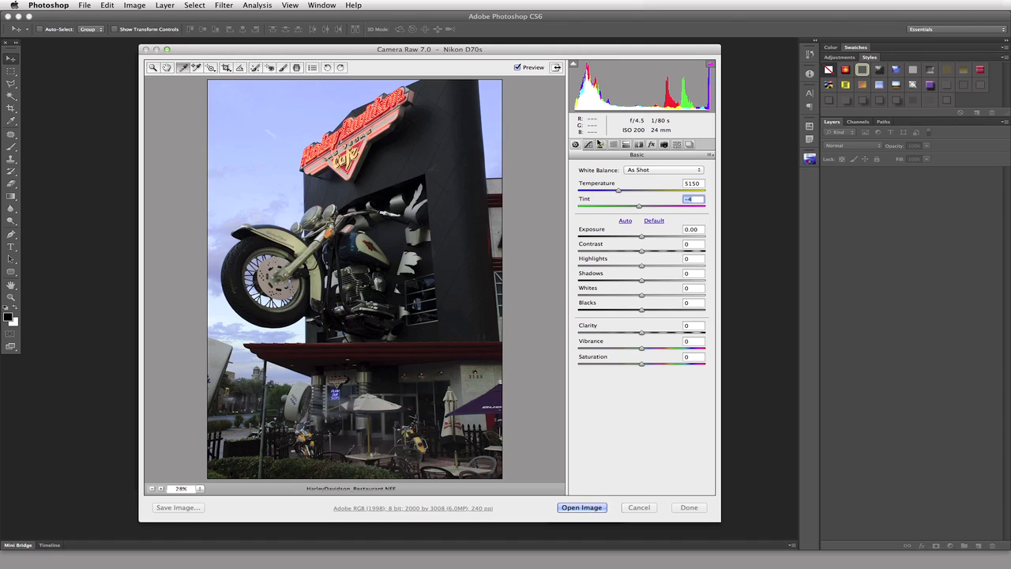
pyautogui.moveTo(599, 132)
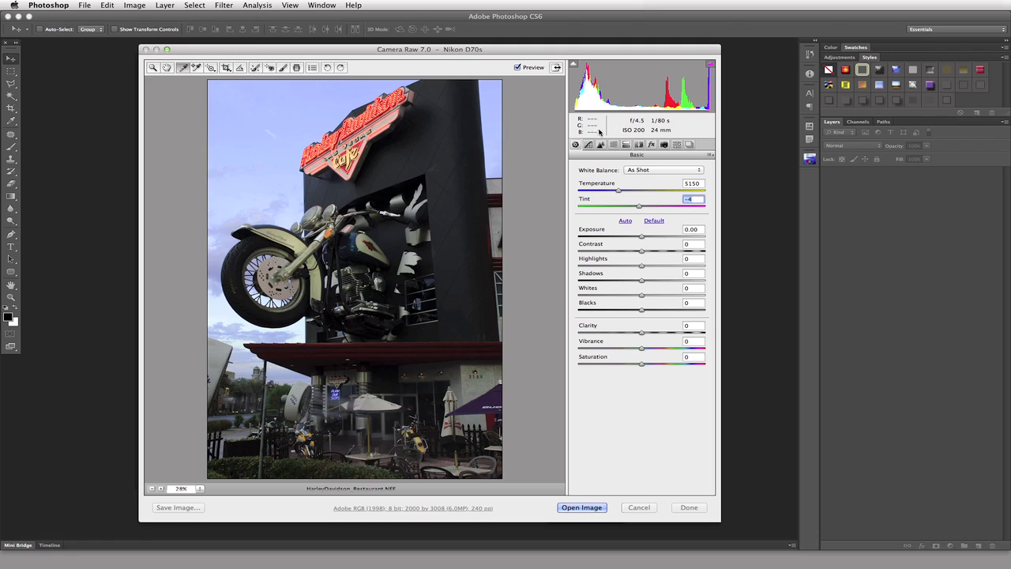
pyautogui.moveTo(309, 105)
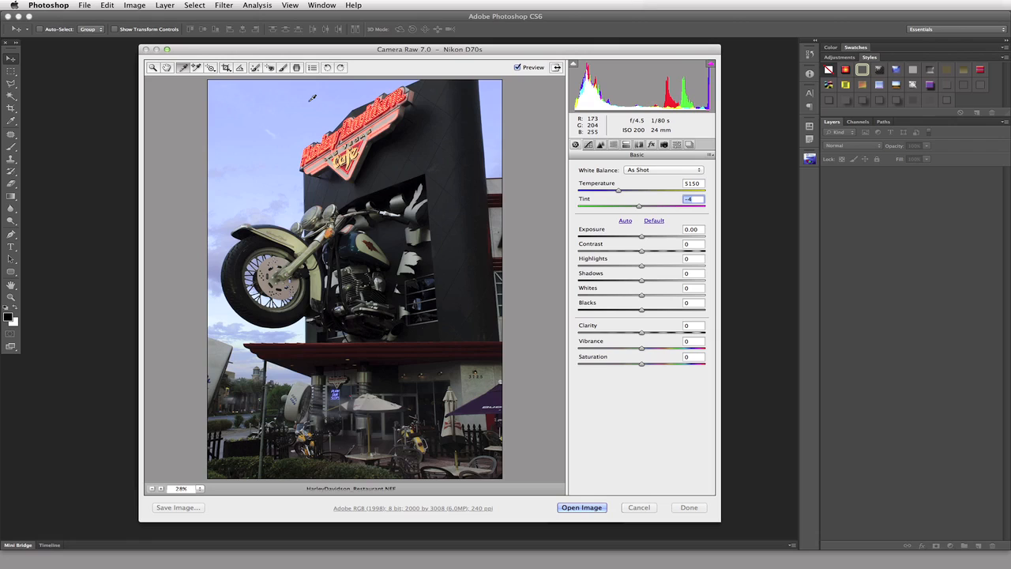
pyautogui.moveTo(313, 98)
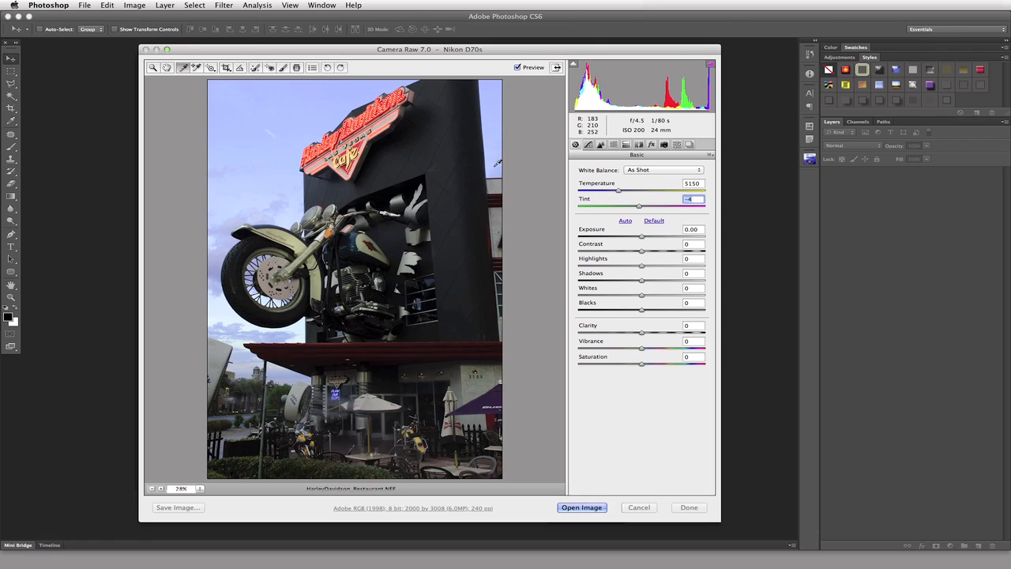
pyautogui.moveTo(496, 180)
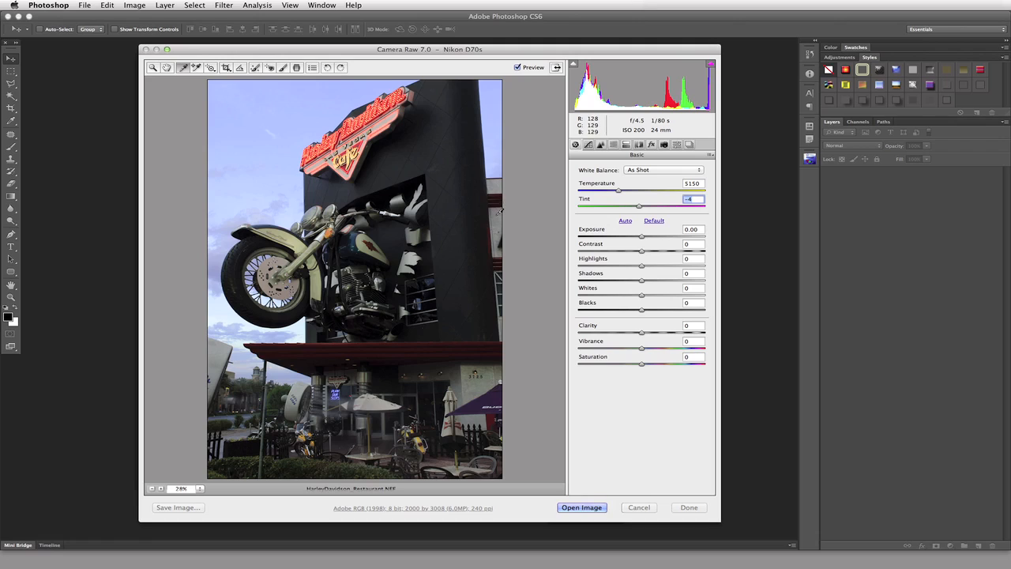
pyautogui.moveTo(496, 212)
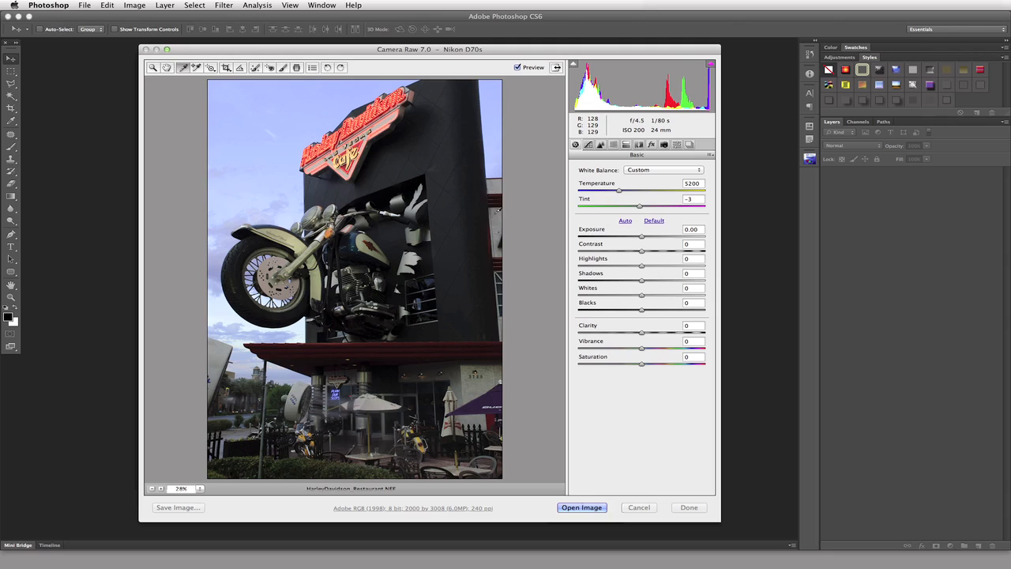
pyautogui.moveTo(498, 209)
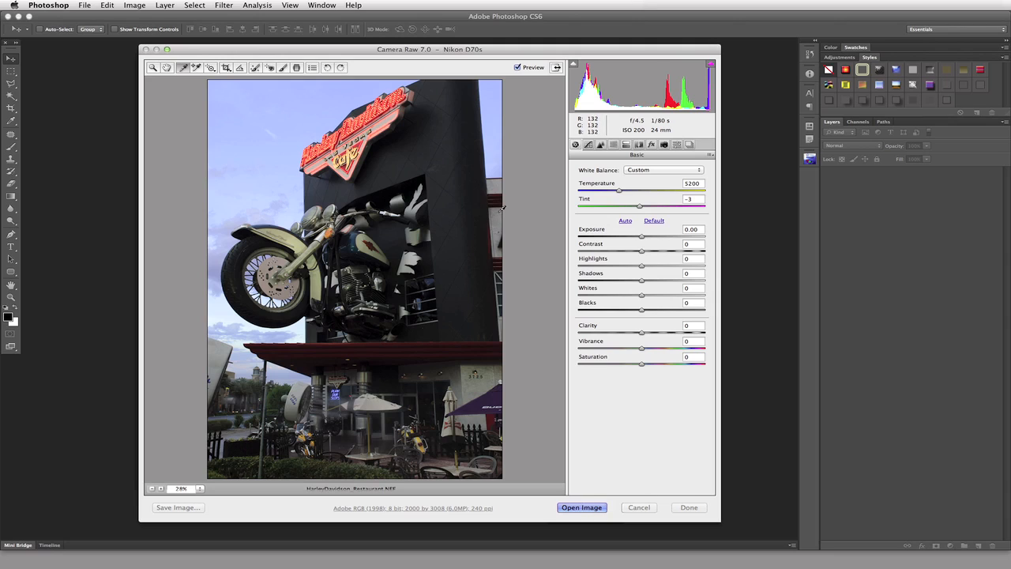
pyautogui.moveTo(692, 230)
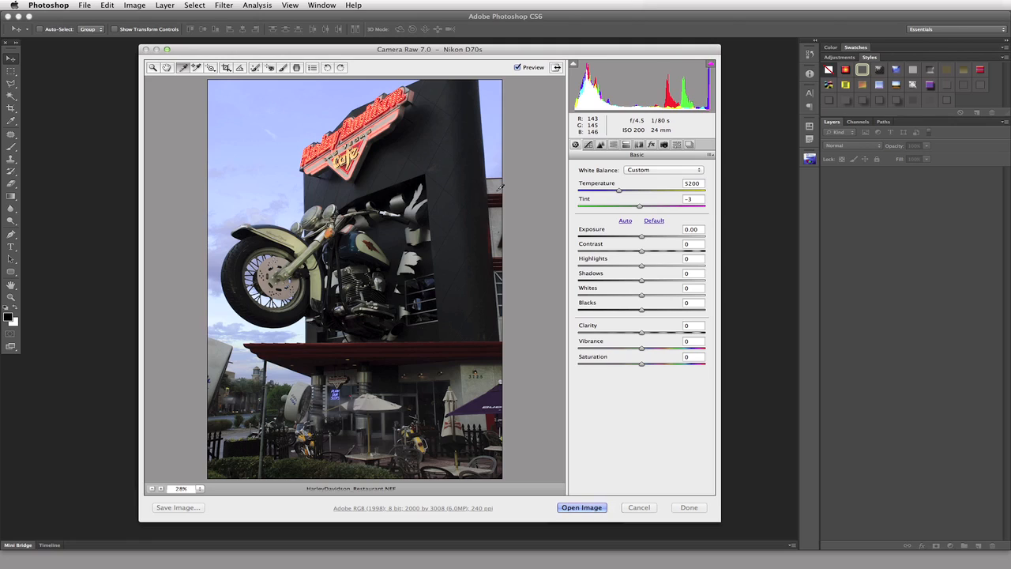
pyautogui.moveTo(508, 204)
pyautogui.write('6000')
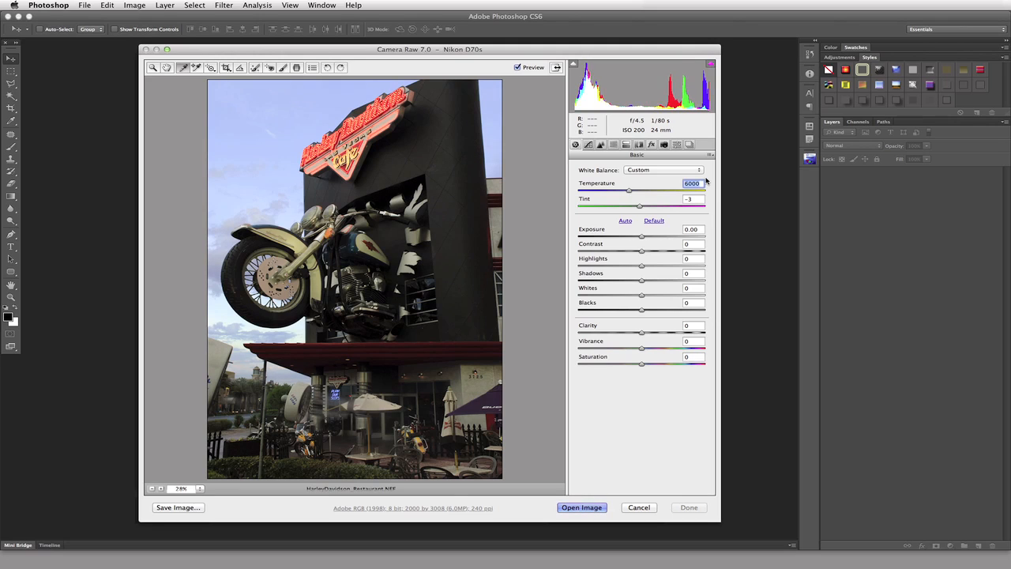
# Set the custom temperature to 6000 and the tint to 0
pyautogui.click(694, 199)
pyautogui.write('0')
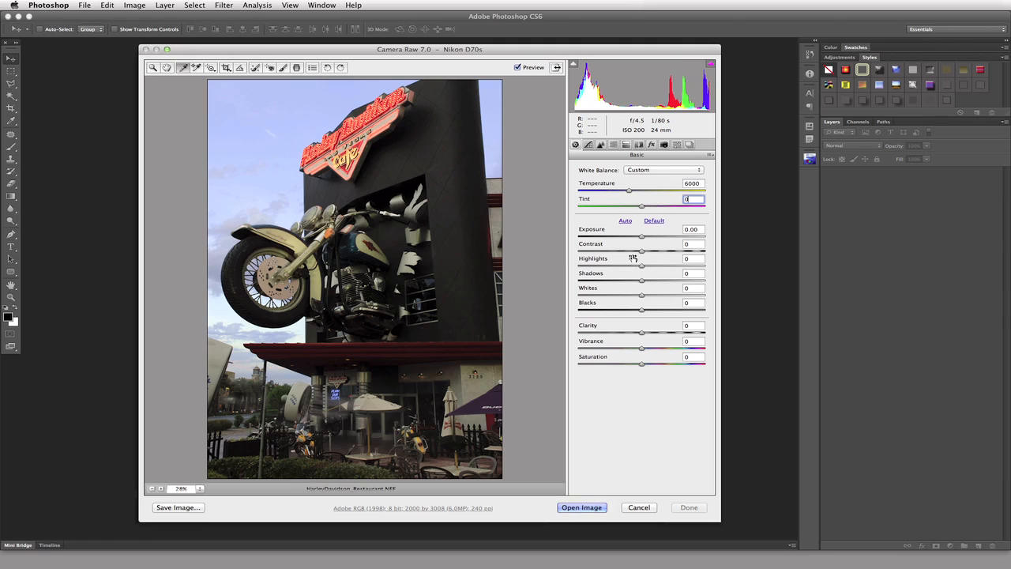
pyautogui.moveTo(599, 246)
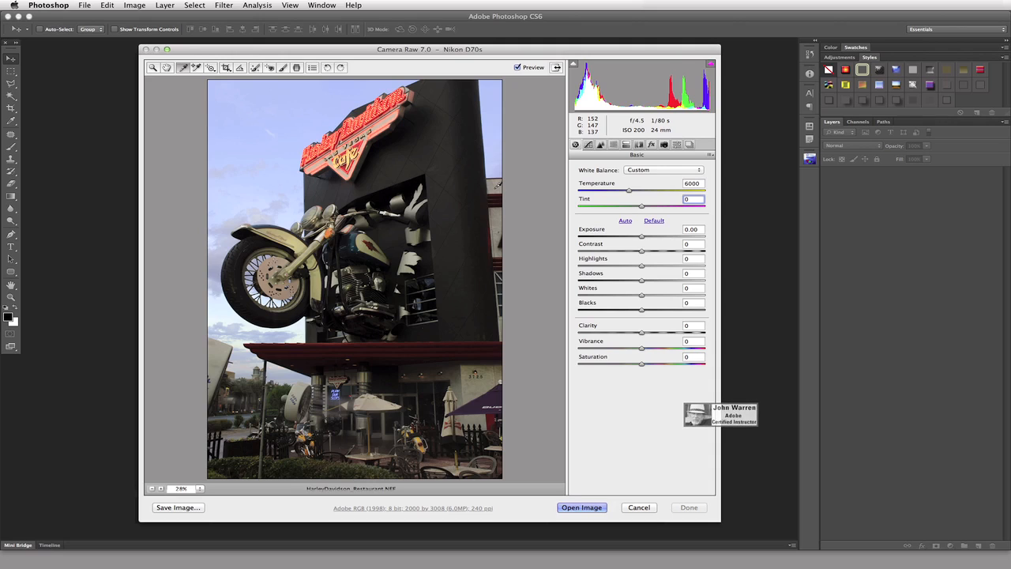
pyautogui.click(692, 199)
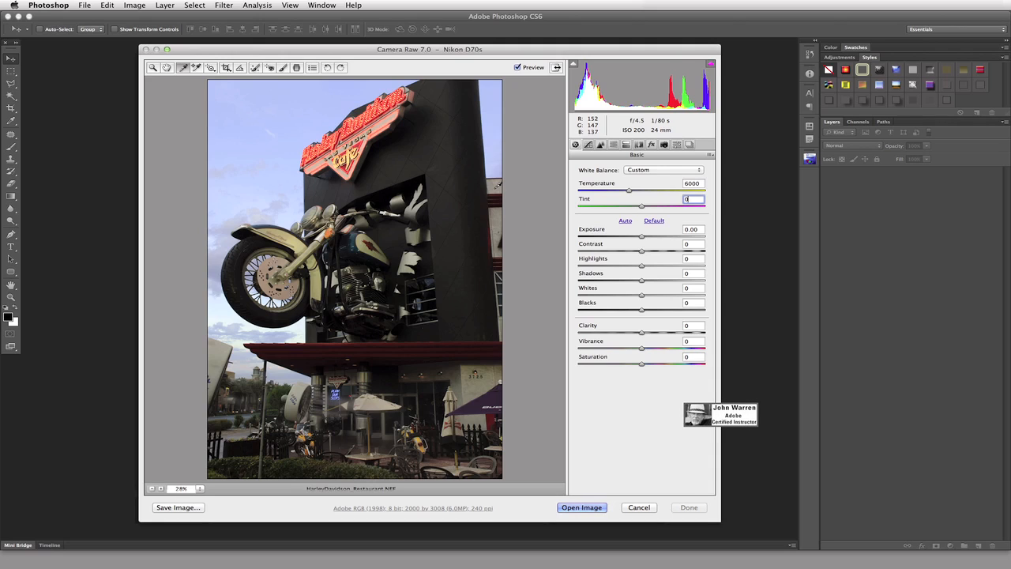